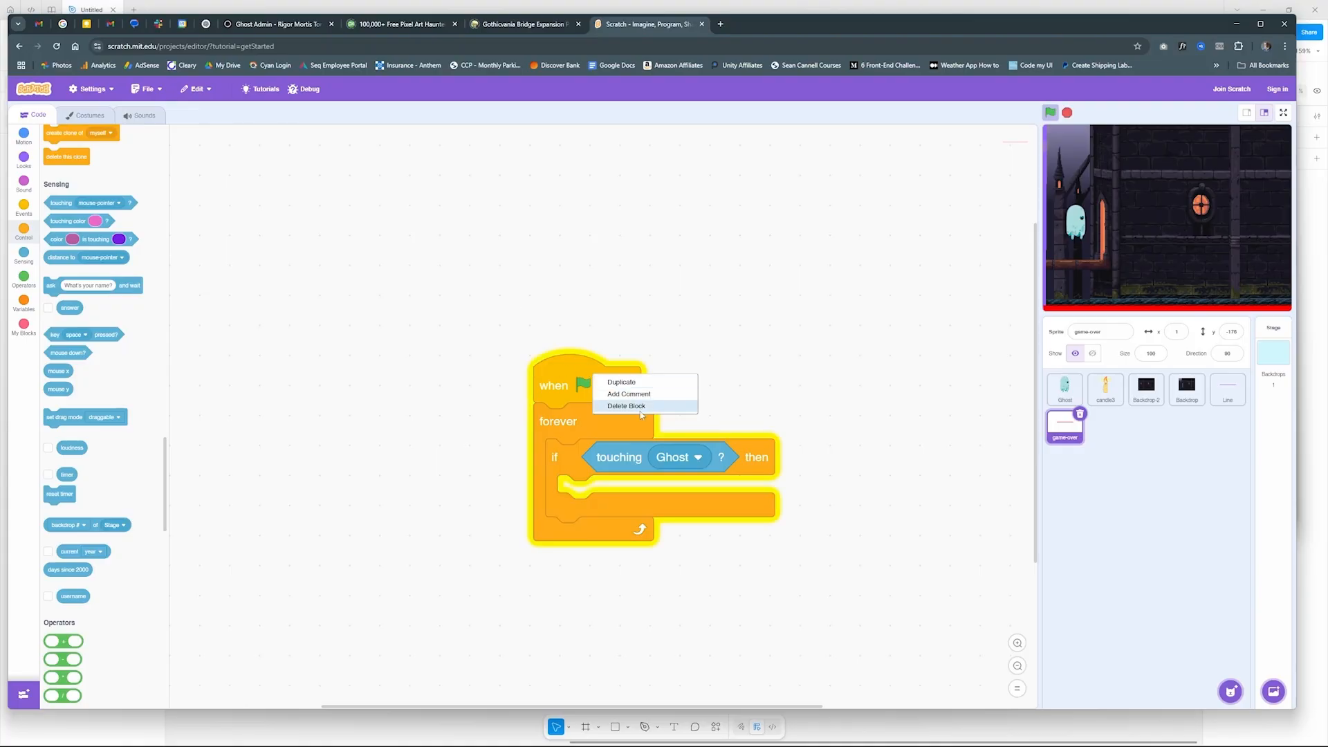
# Remove the touching-Ghost game-over script and review the Line sprite's Reset and Move and Spawn definitions
pyautogui.click(1065, 387)
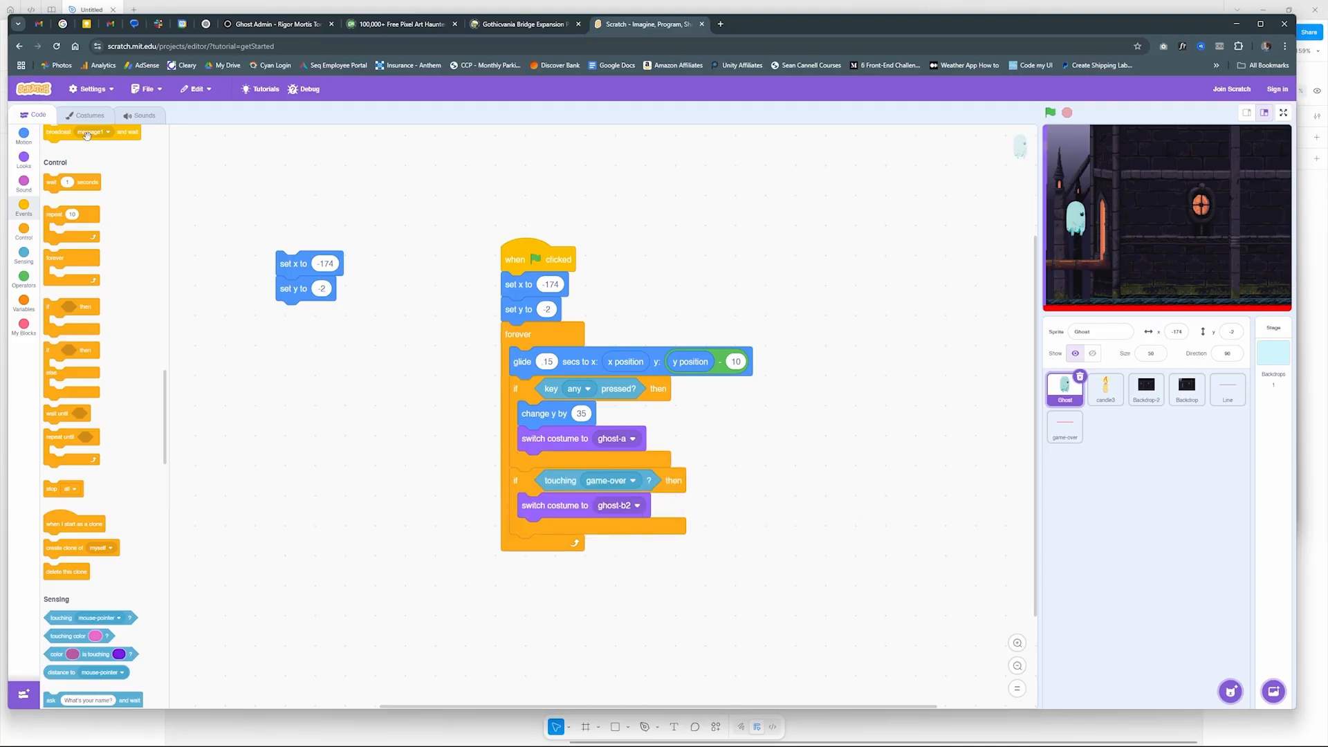
pyautogui.click(23, 135)
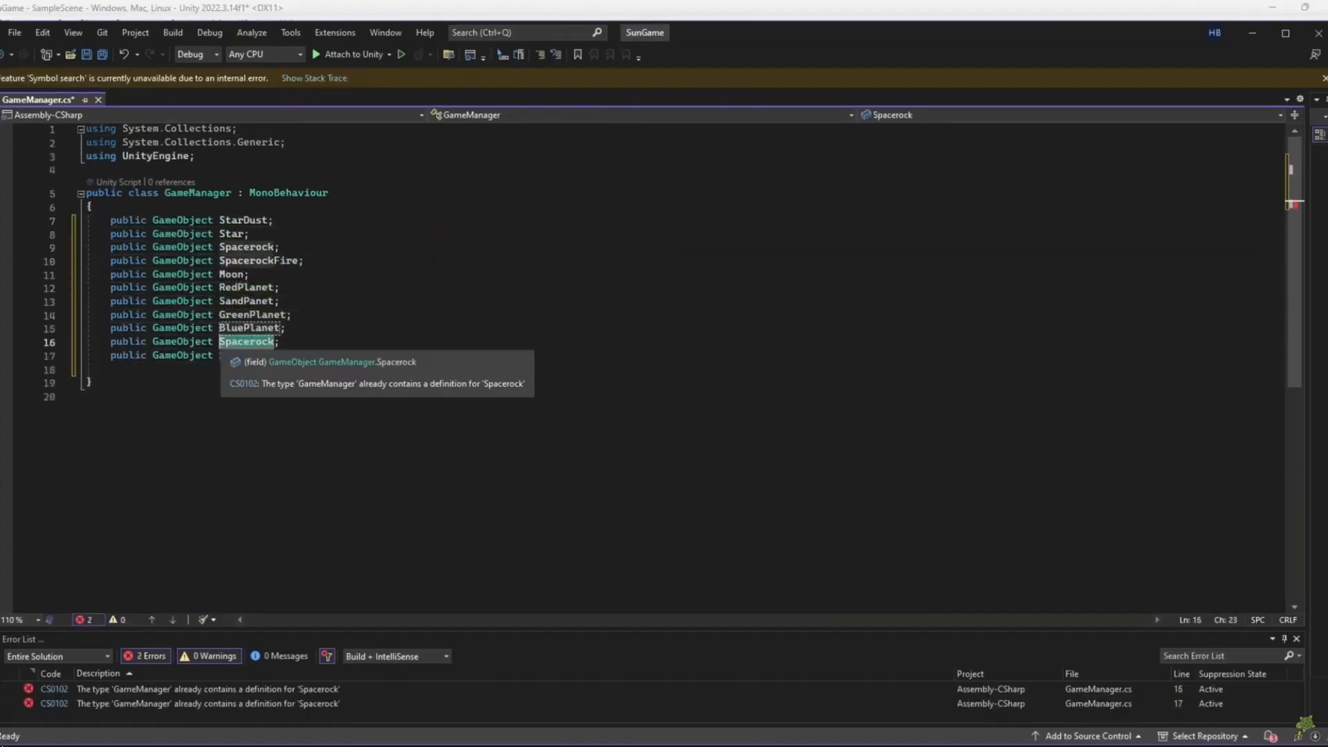
pyautogui.click(21, 80)
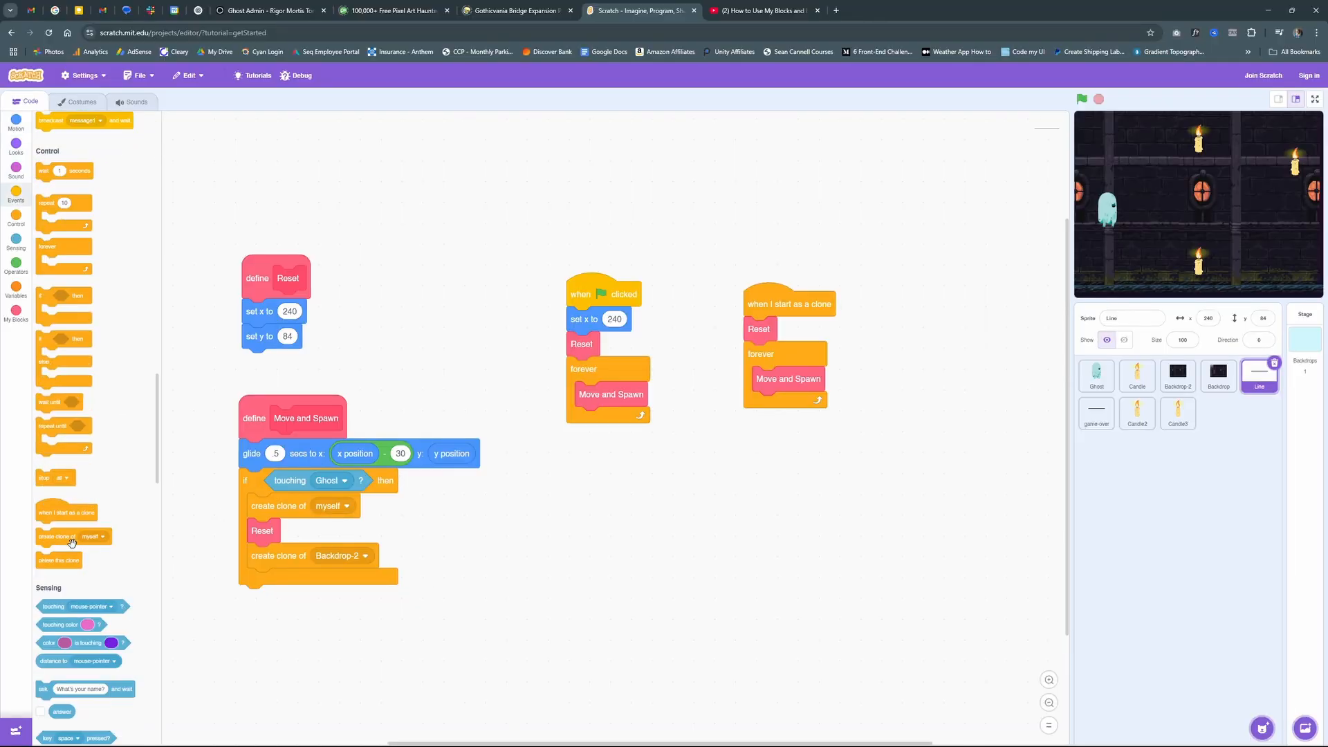
pyautogui.click(16, 123)
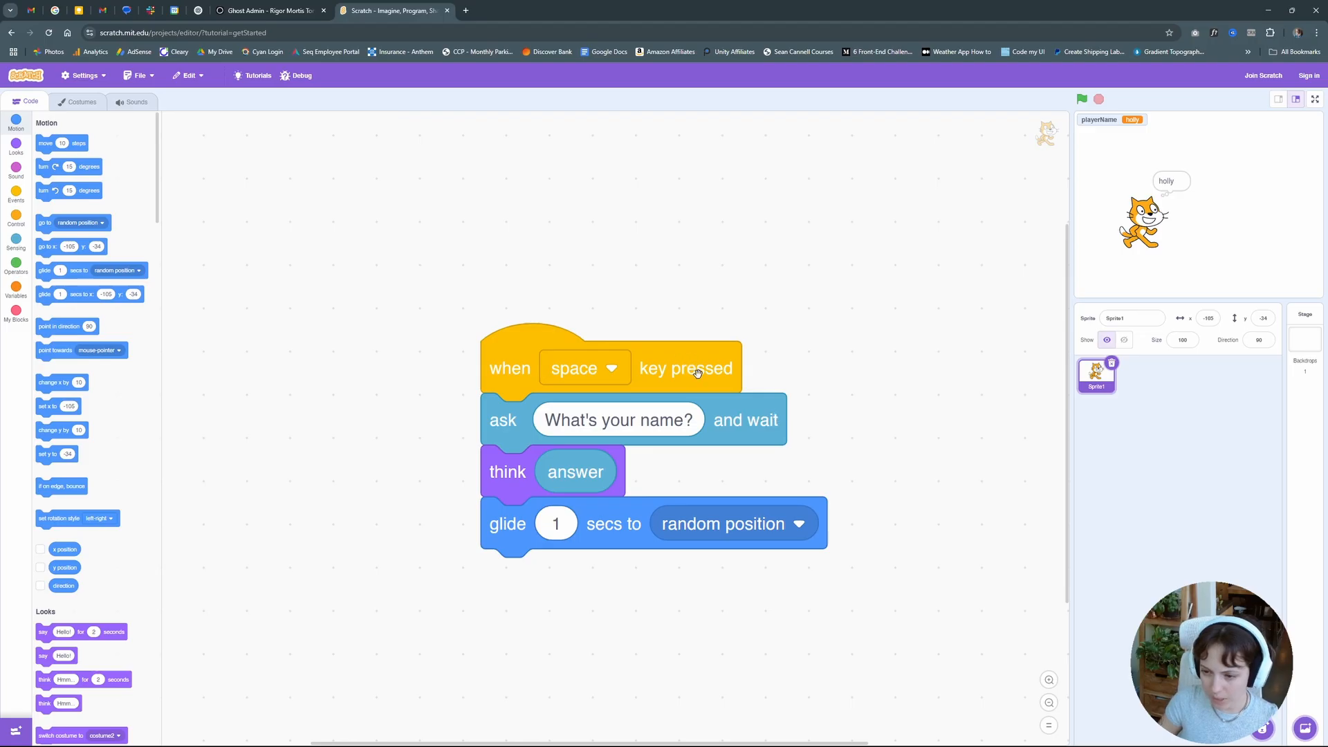
# Run the name-asking cat script, then switch to the candle game project
pyautogui.click(1081, 100)
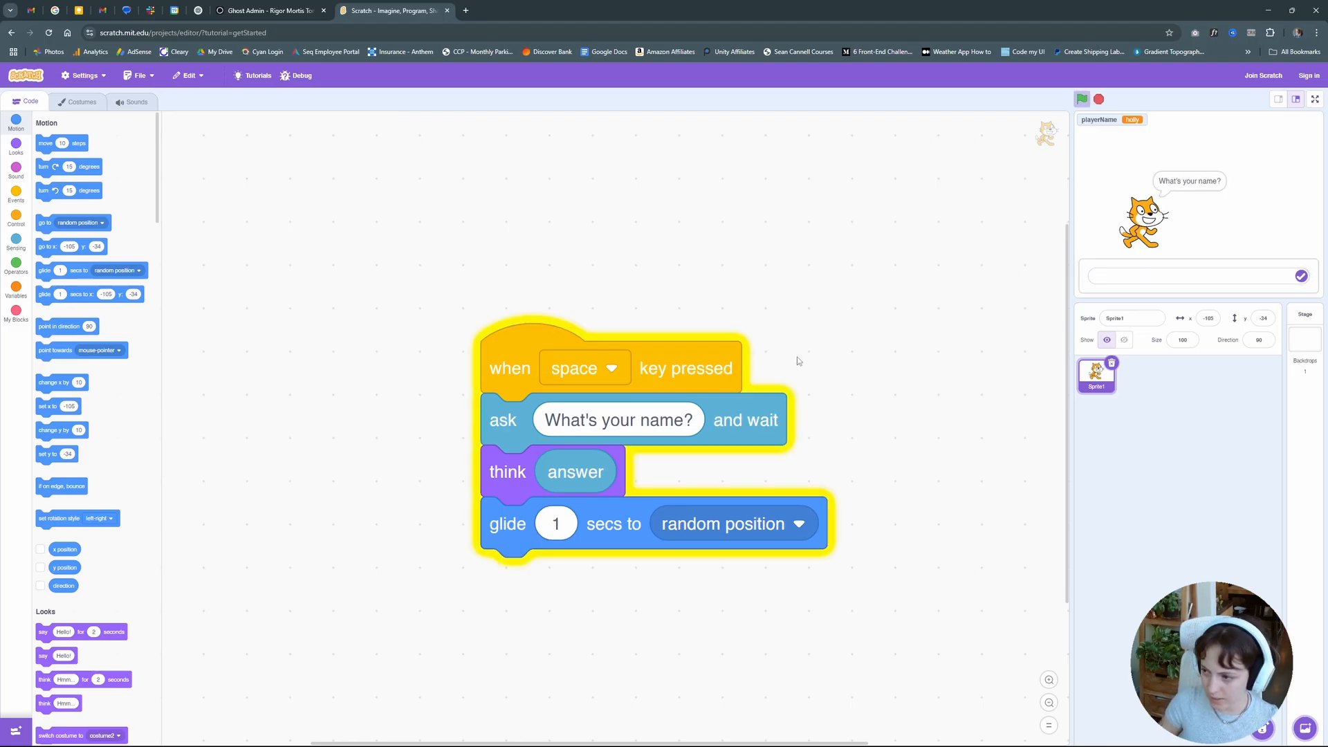
pyautogui.click(1185, 276)
pyautogui.write('holly')
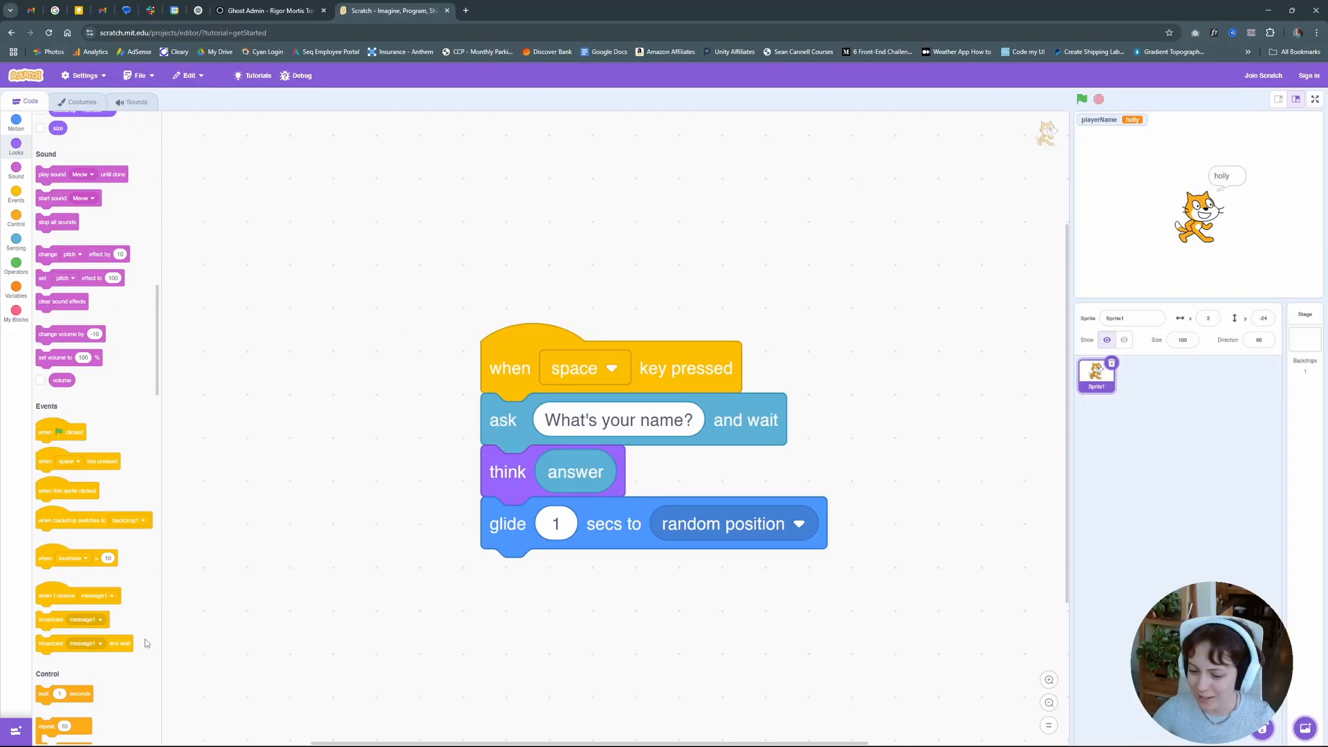
pyautogui.moveTo(733, 545)
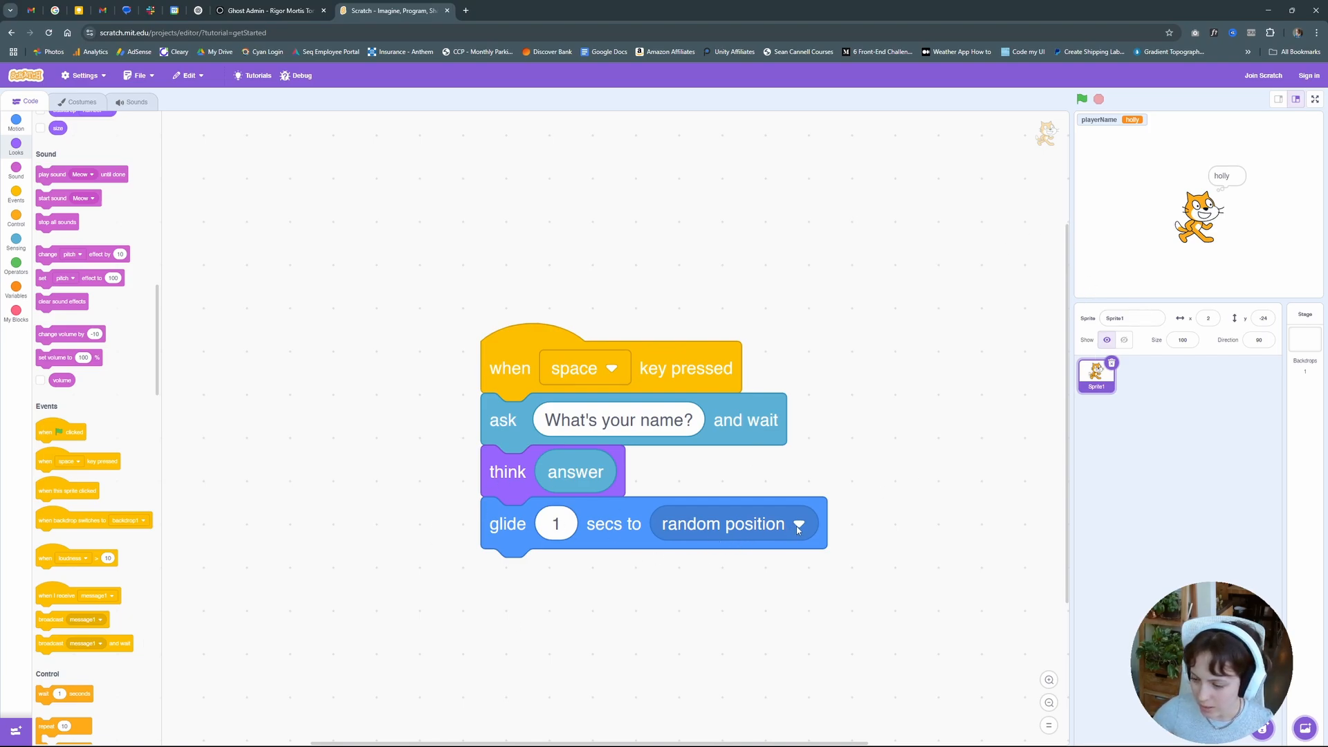
pyautogui.moveTo(849, 525)
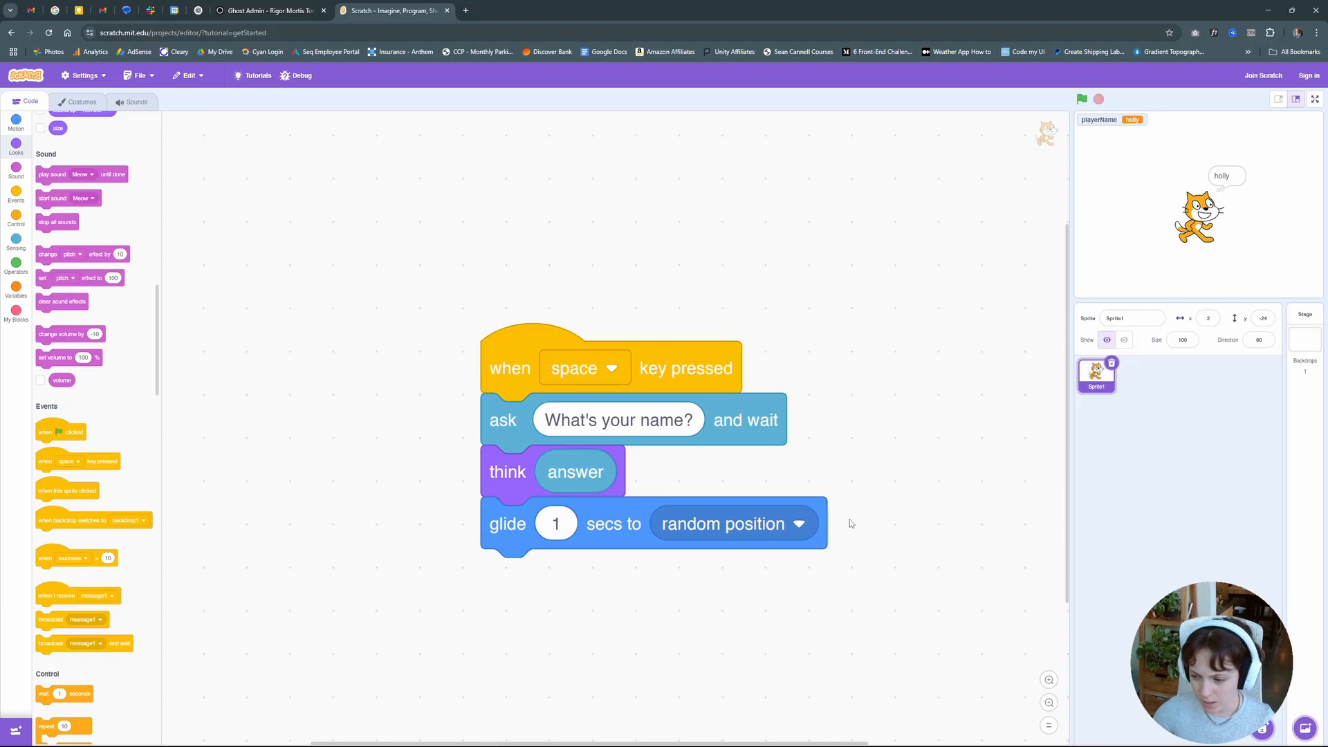
pyautogui.moveTo(629, 559)
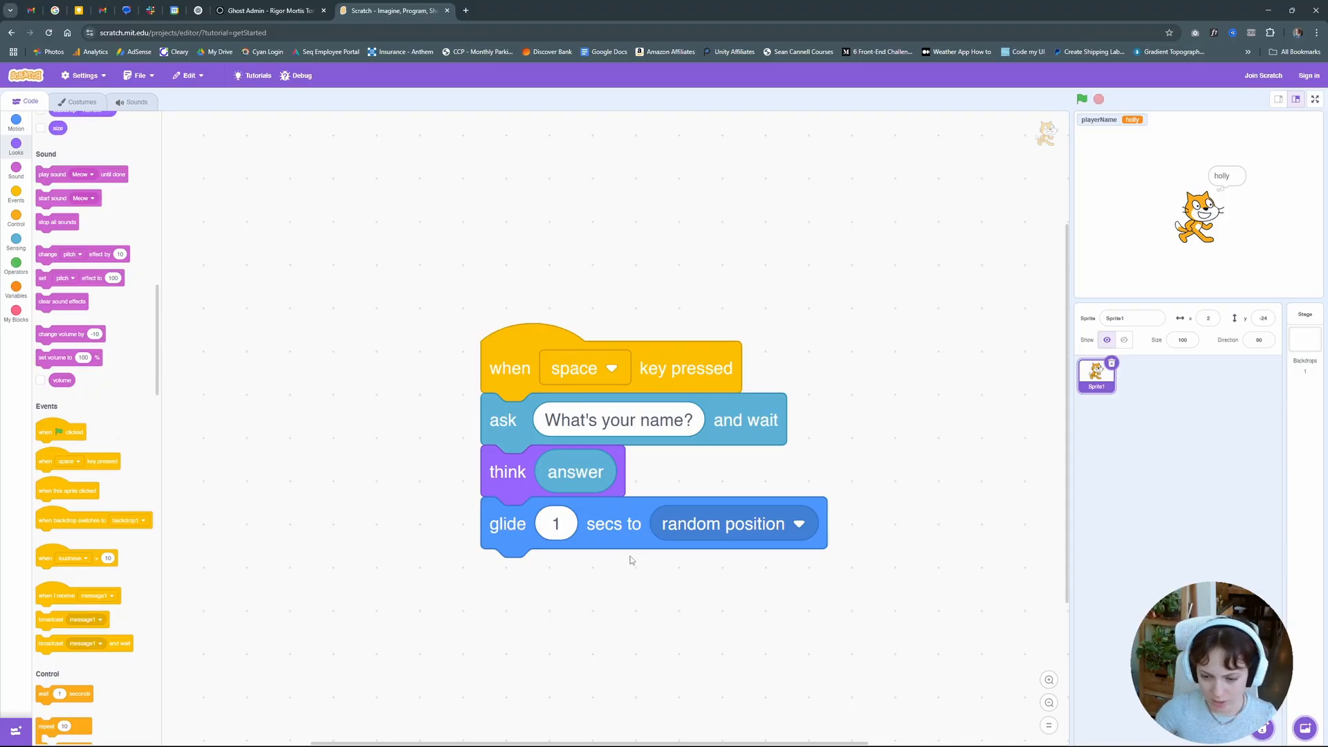
pyautogui.moveTo(650, 598)
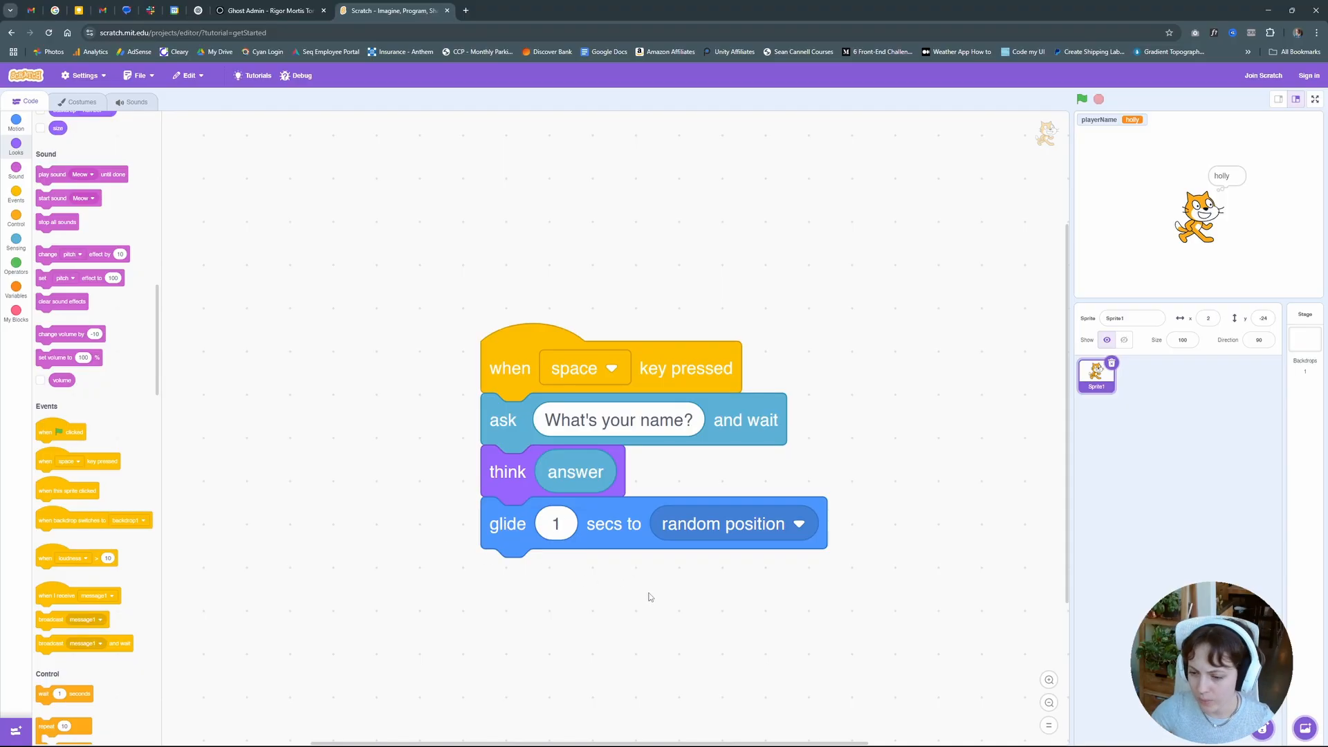
pyautogui.moveTo(896, 557)
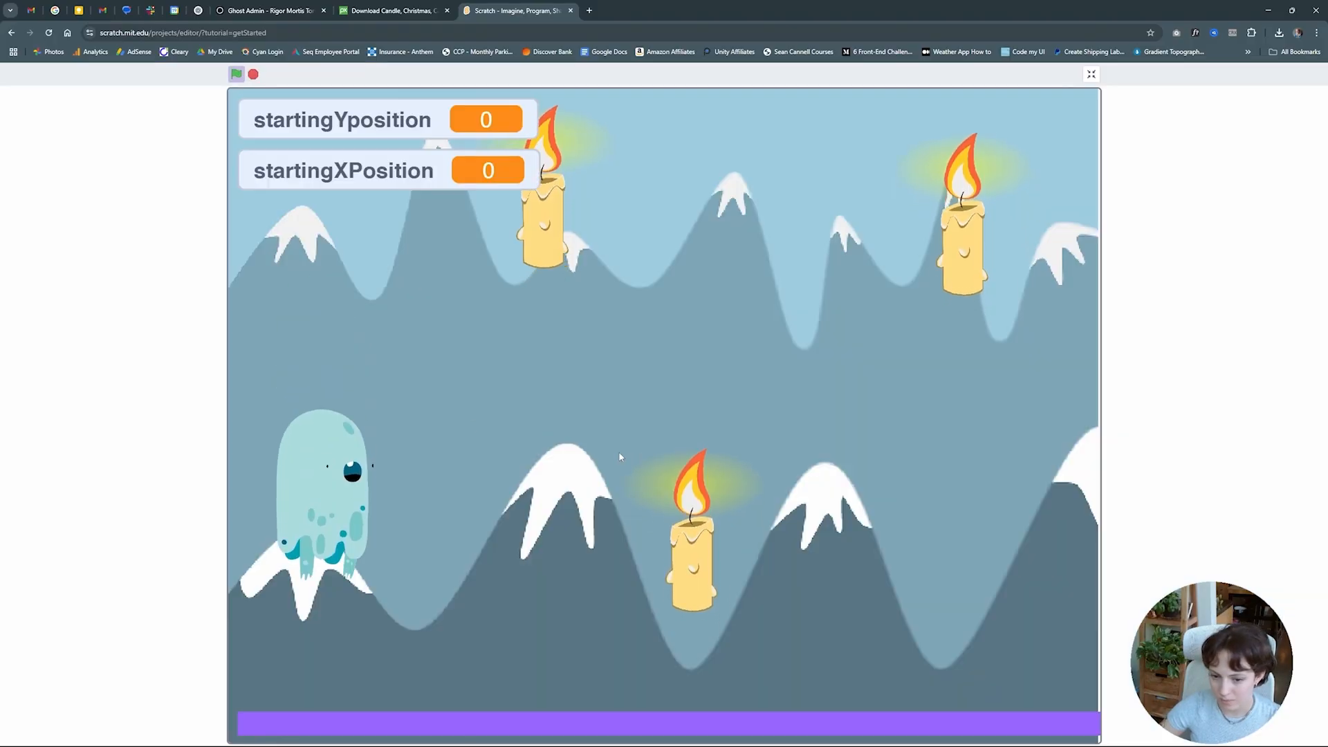
# Leave full screen and inspect the forever glide scripts of candle2, candle and candle3
pyautogui.click(1091, 73)
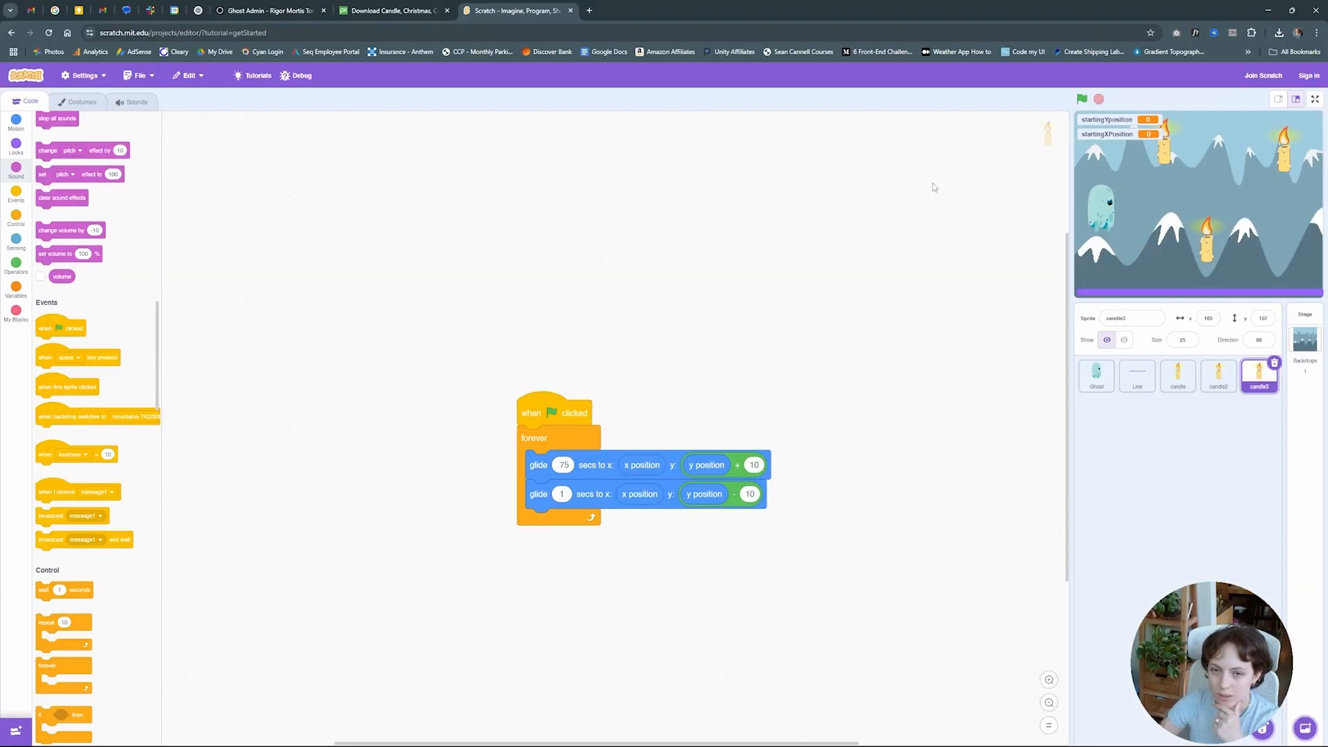
pyautogui.moveTo(1270, 188)
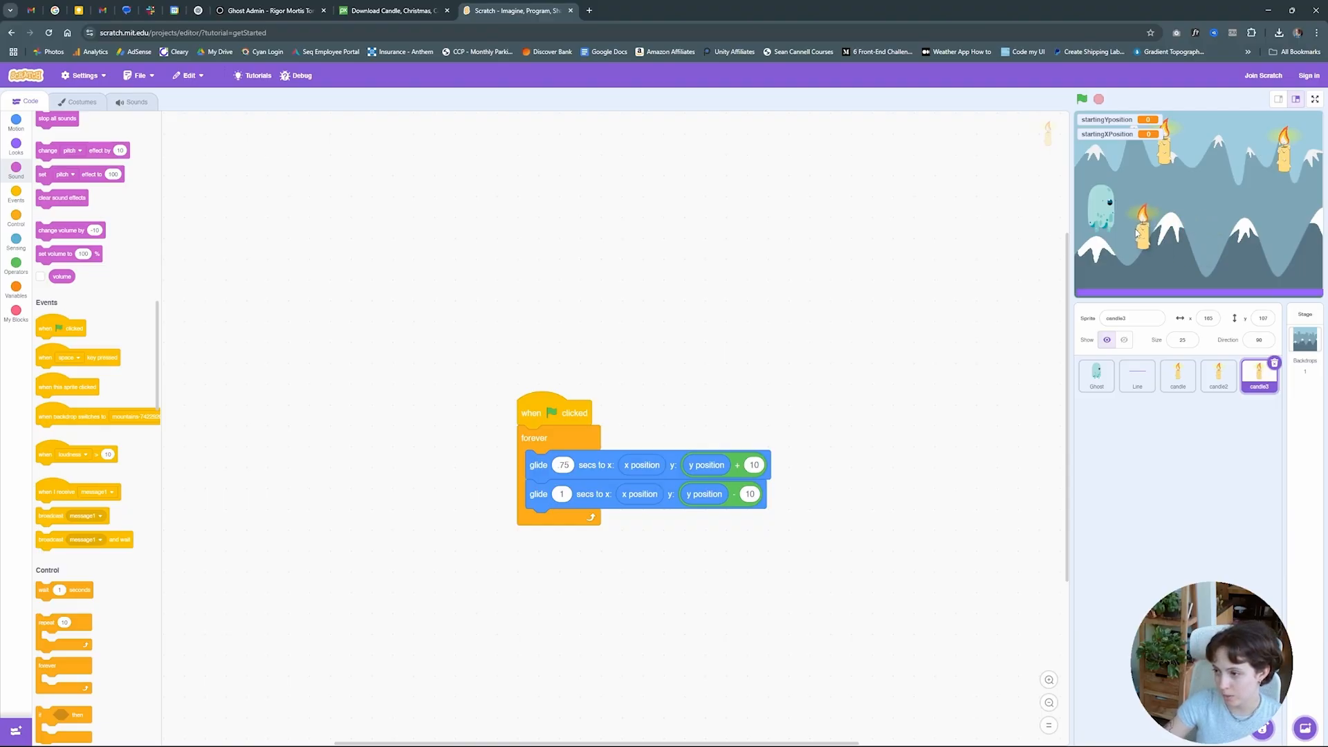
pyautogui.click(1217, 376)
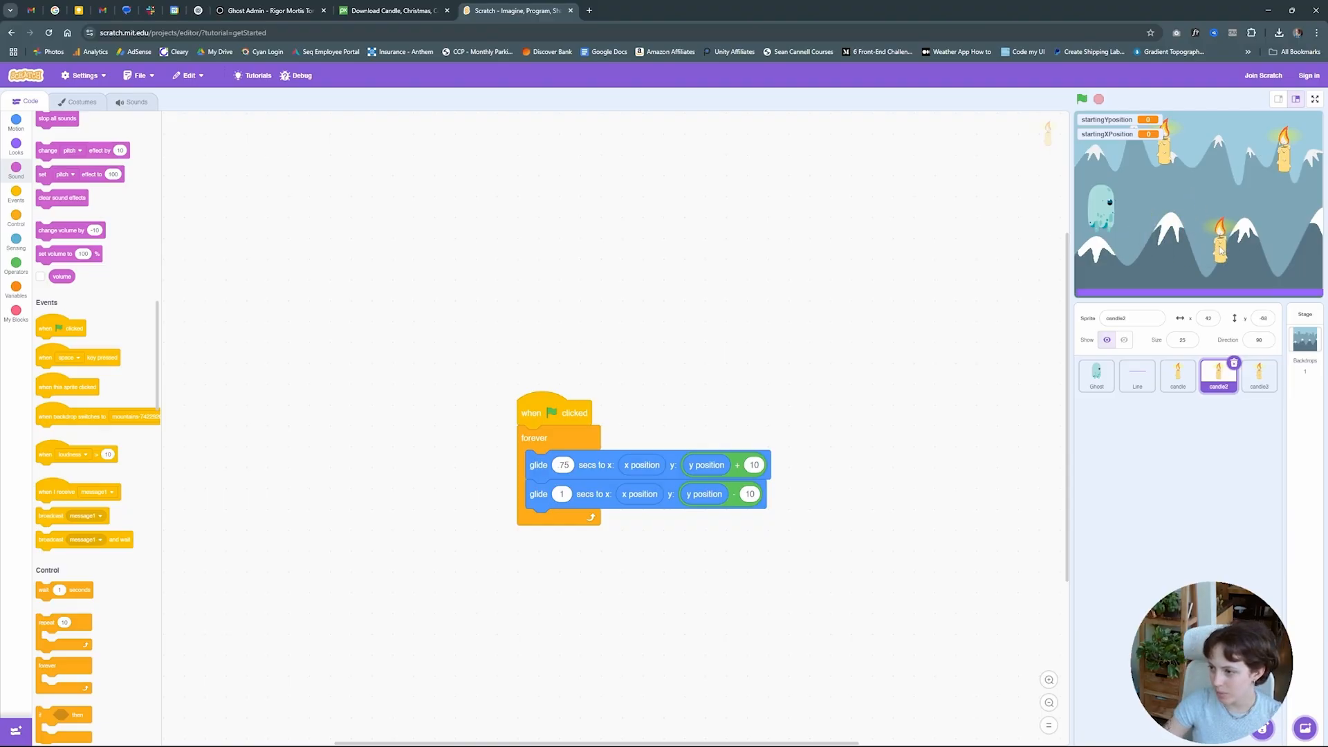
pyautogui.click(1177, 376)
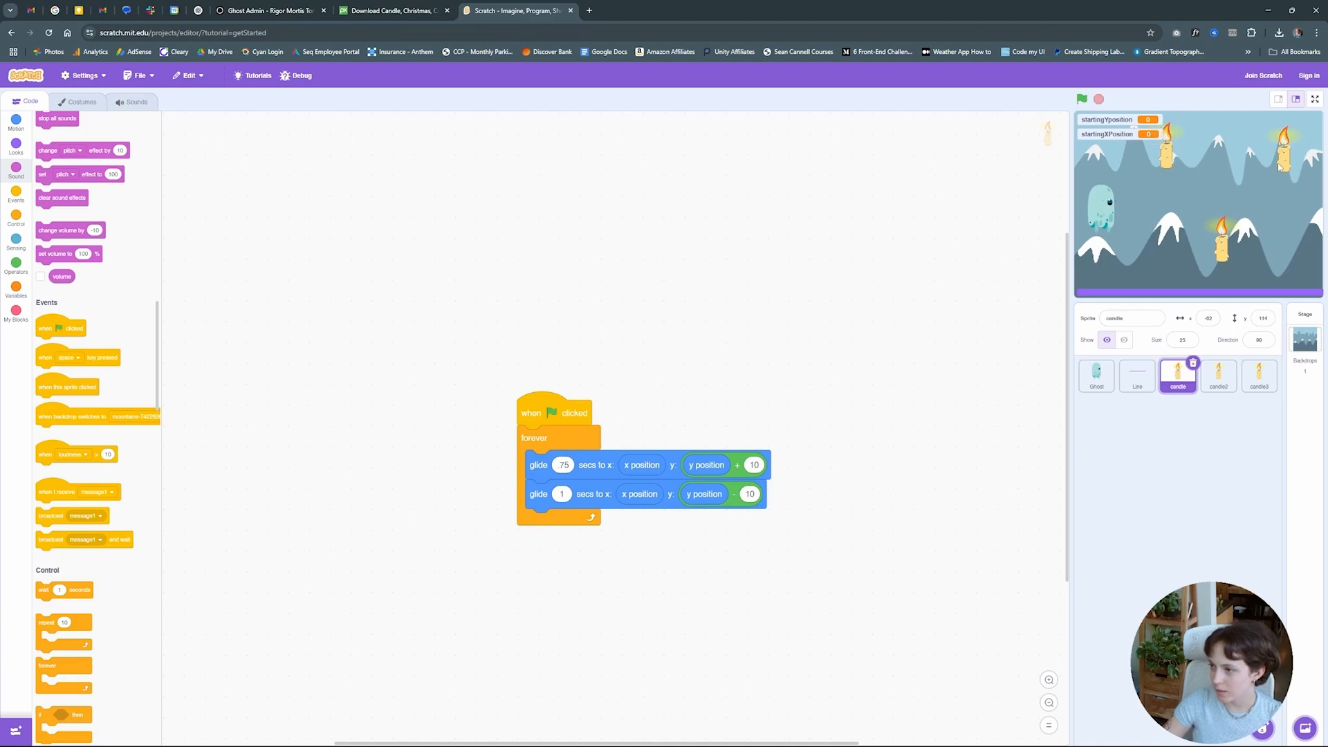
pyautogui.click(1258, 375)
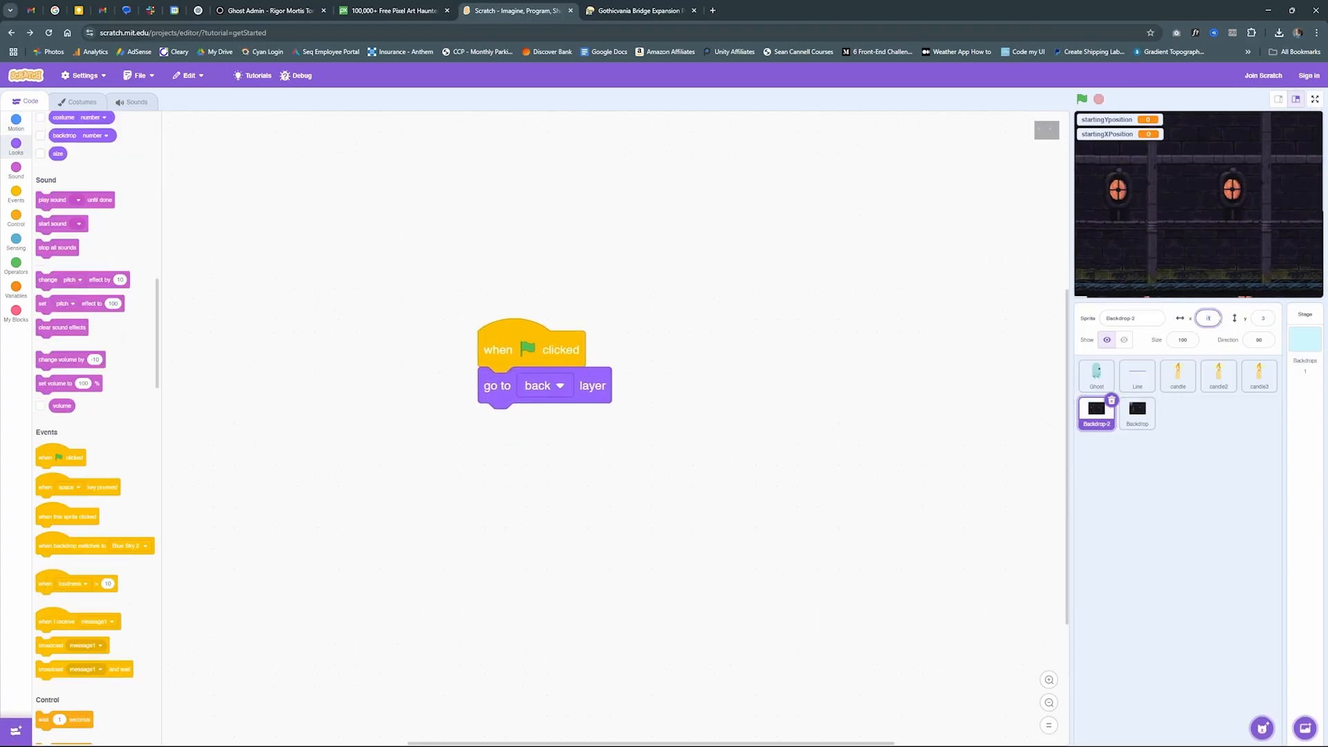
# Check the Backdrop sprite's go-to-back-layer script, then view the Ghost sprite's code
pyautogui.click(1137, 414)
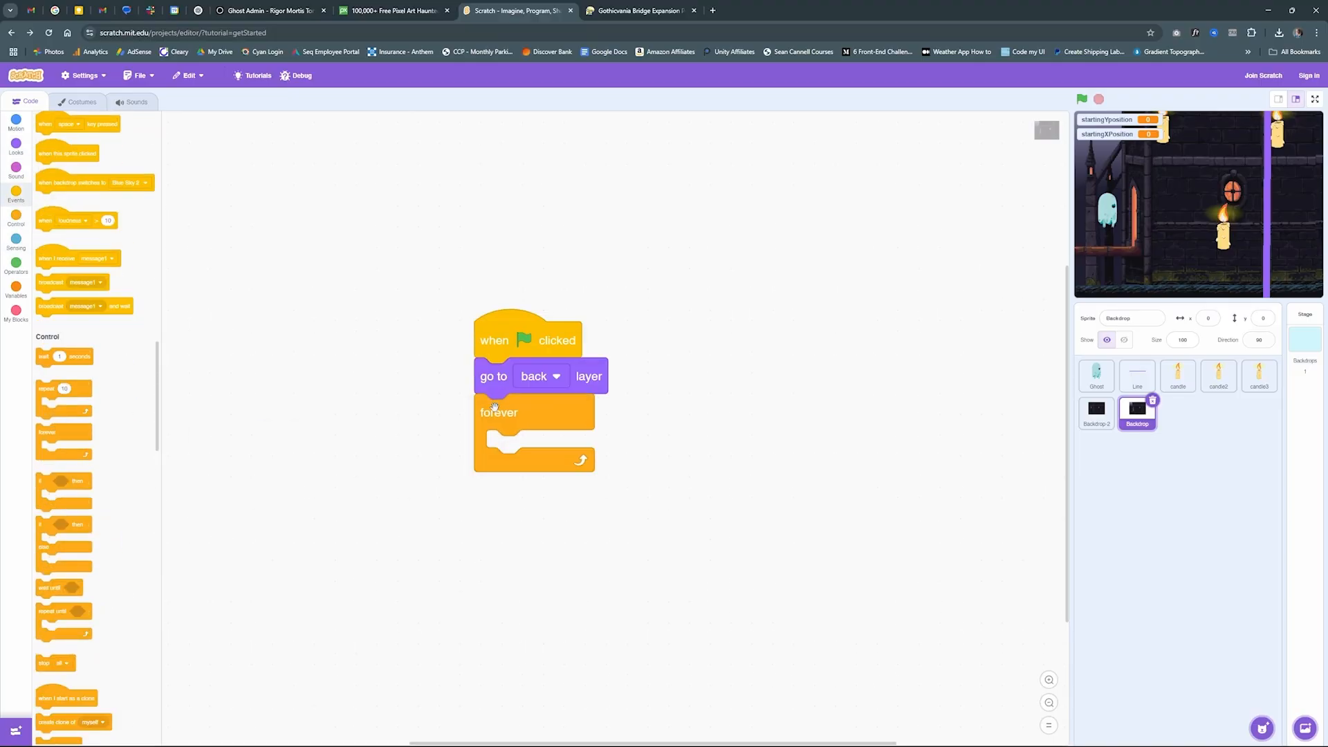
pyautogui.click(15, 123)
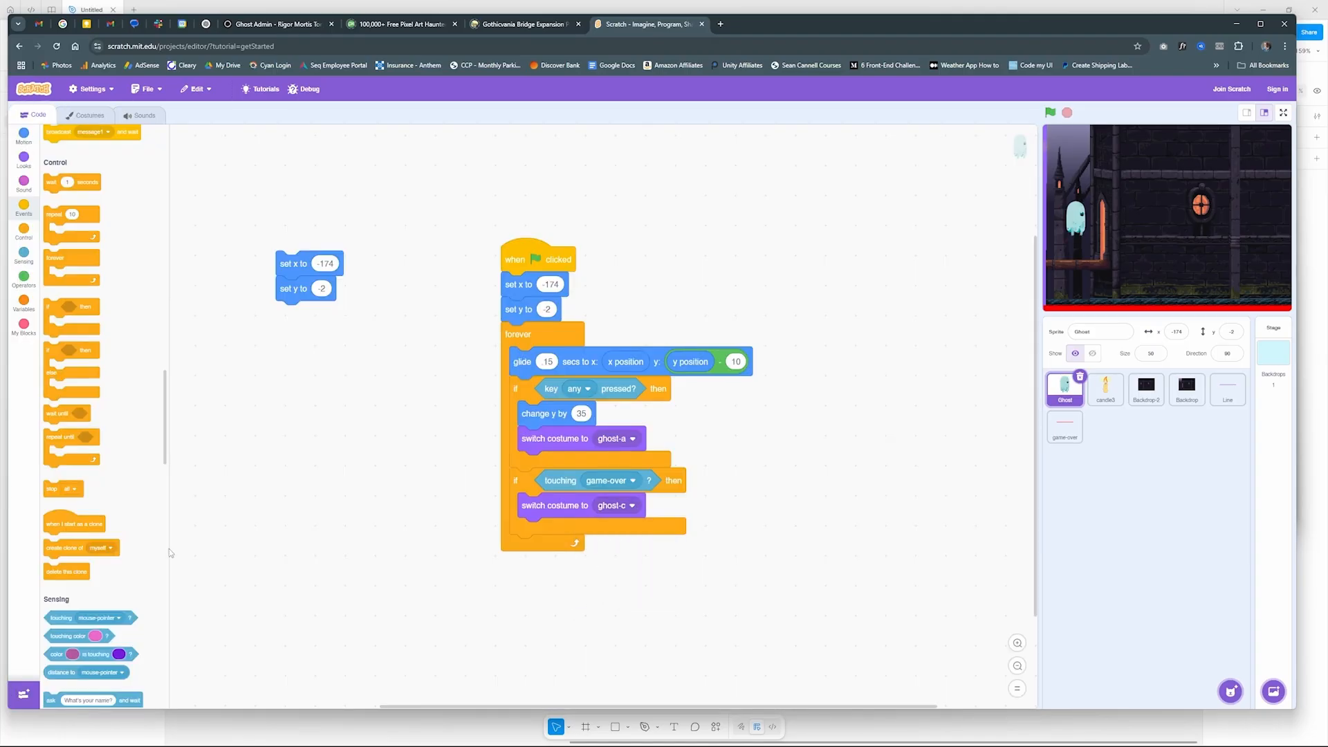
# Show the My Blocks category beside the Ghost's detached setup blocks
pyautogui.click(23, 136)
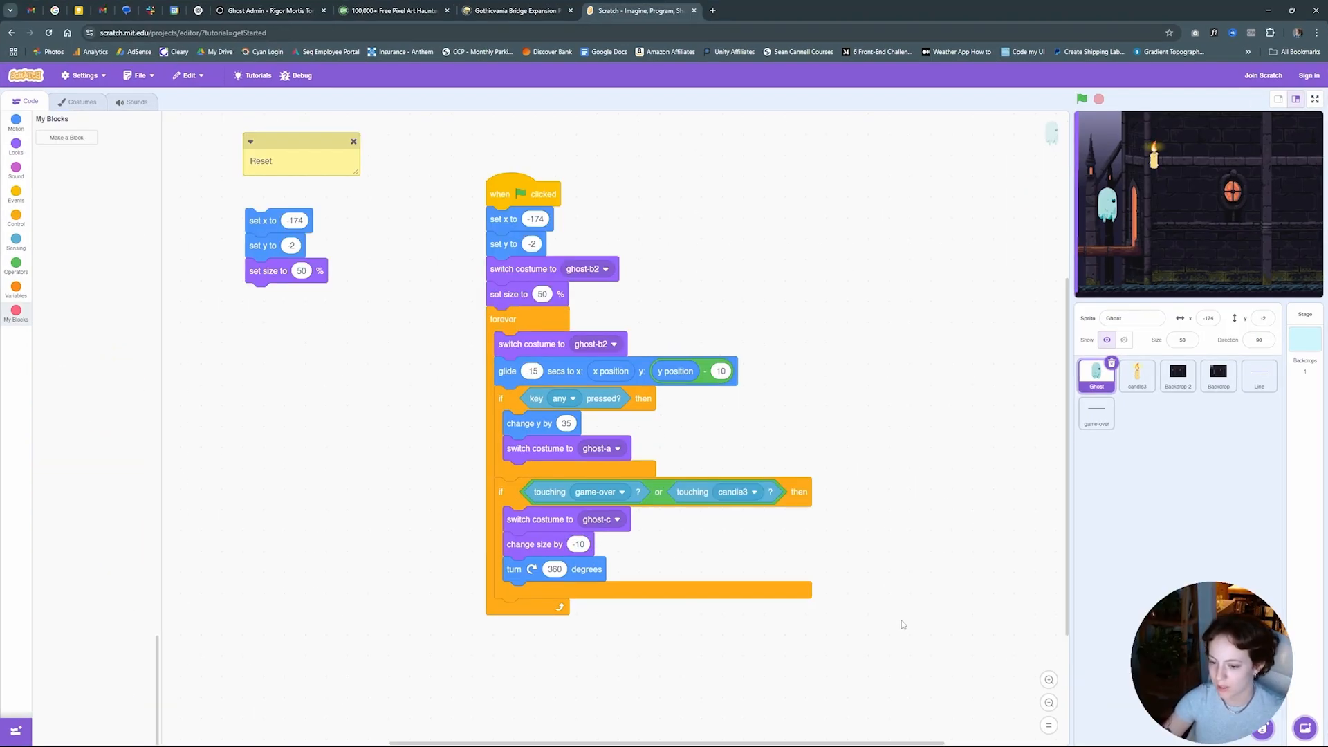
pyautogui.moveTo(897, 618)
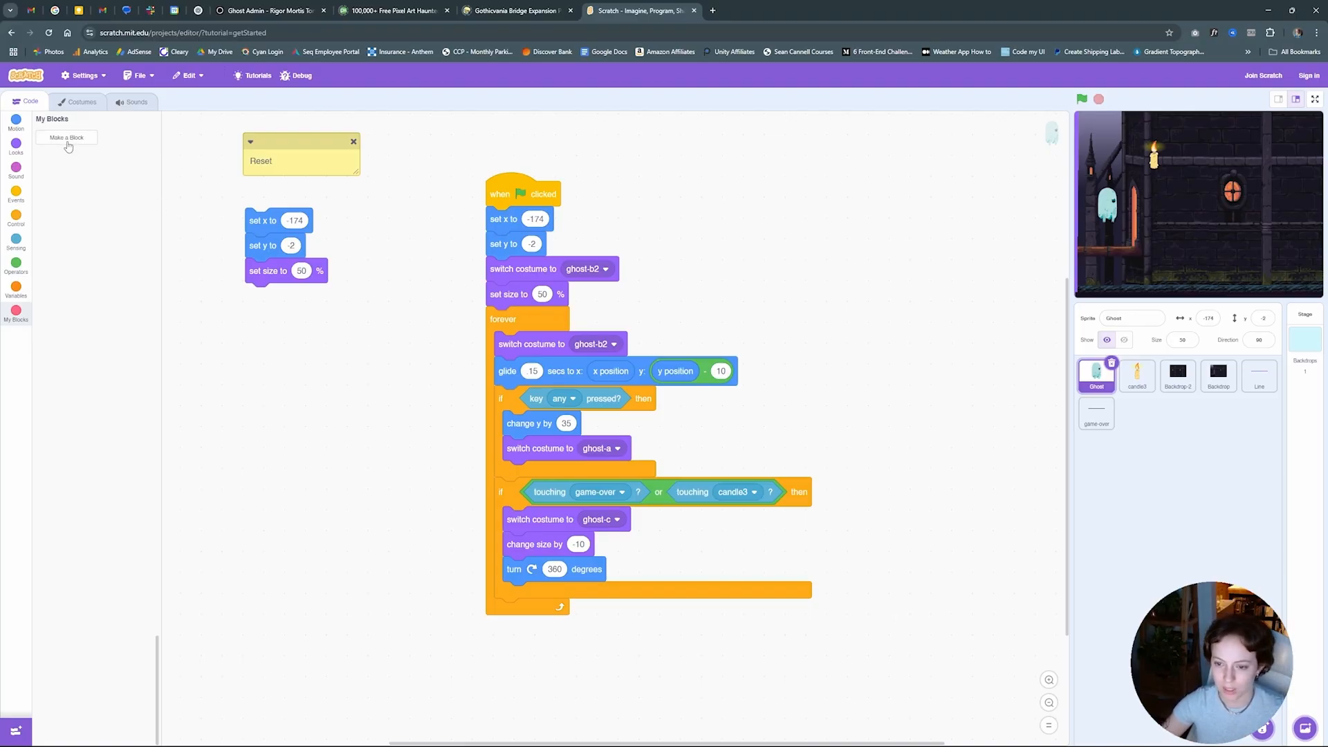
pyautogui.moveTo(732, 650)
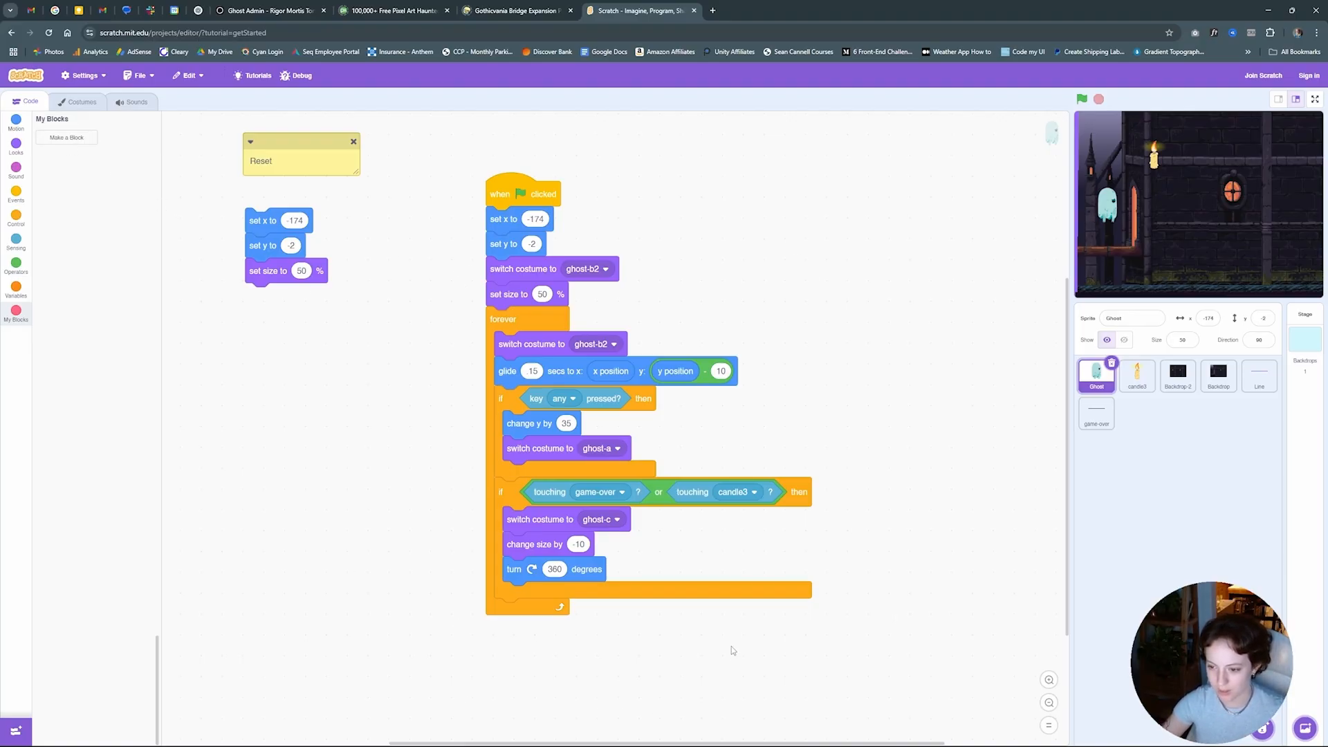
# Create the Reset block, call it under the green-flag hat, and delete the leftover duplicate motion blocks
pyautogui.click(67, 137)
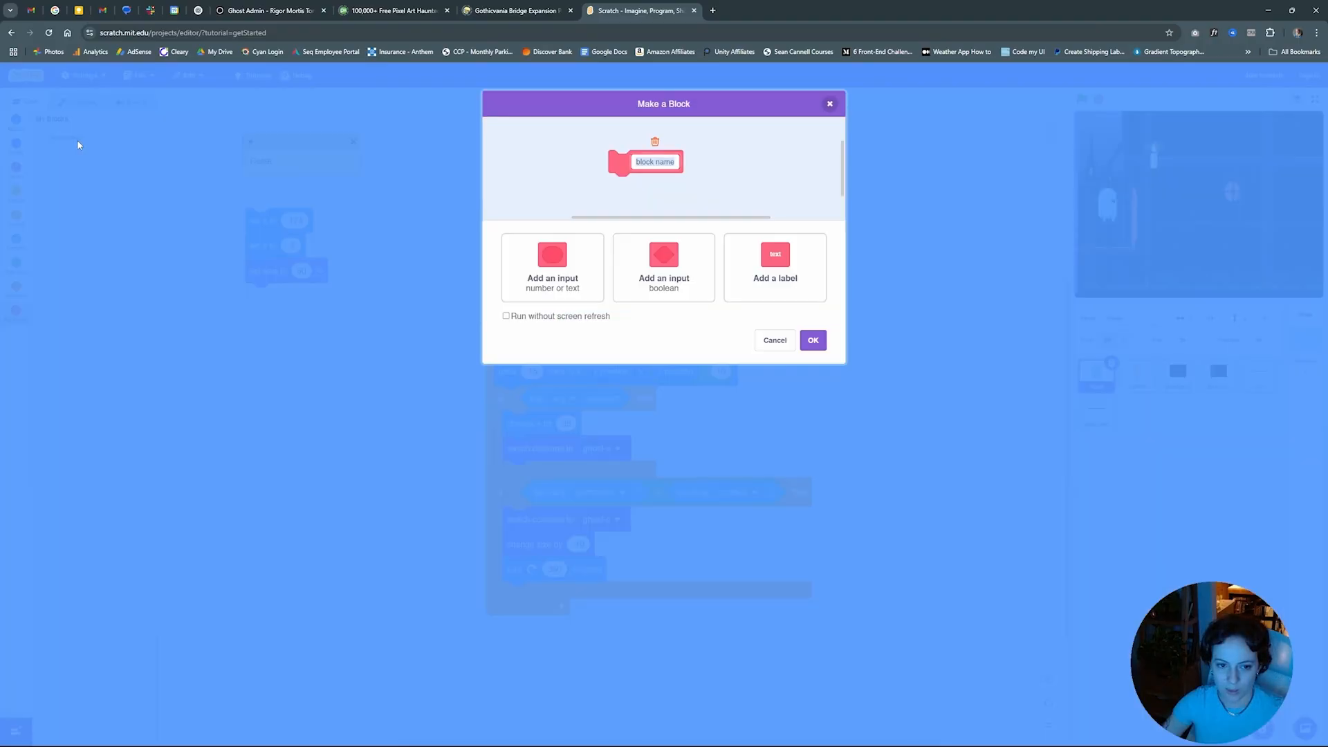
pyautogui.moveTo(539, 231)
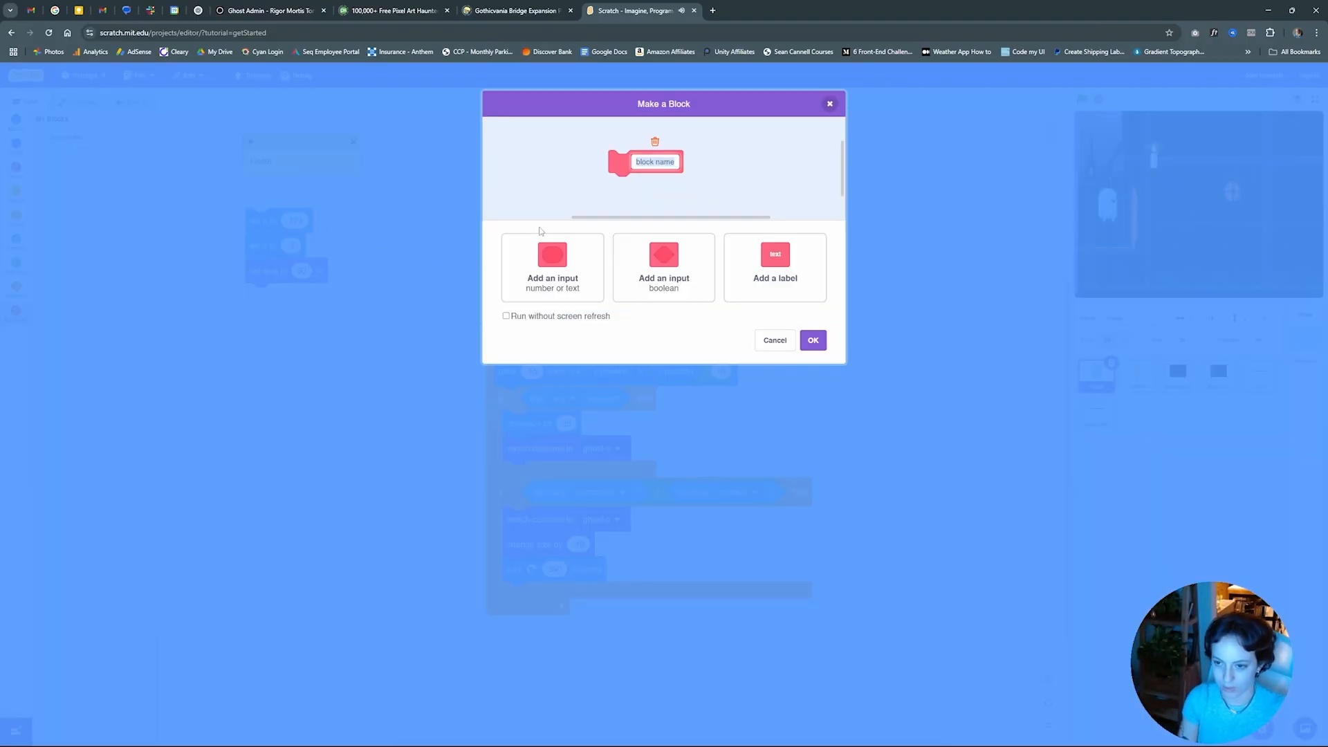
pyautogui.click(812, 340)
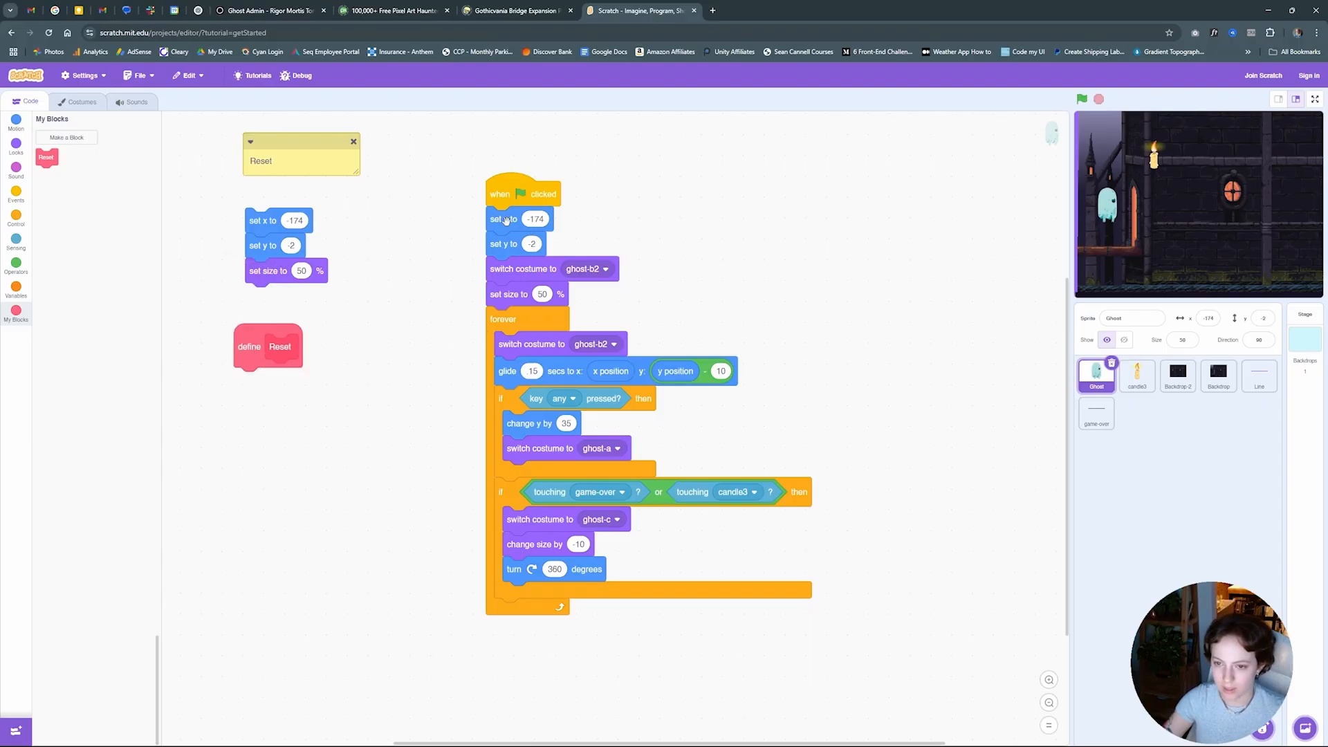
pyautogui.moveTo(470, 247)
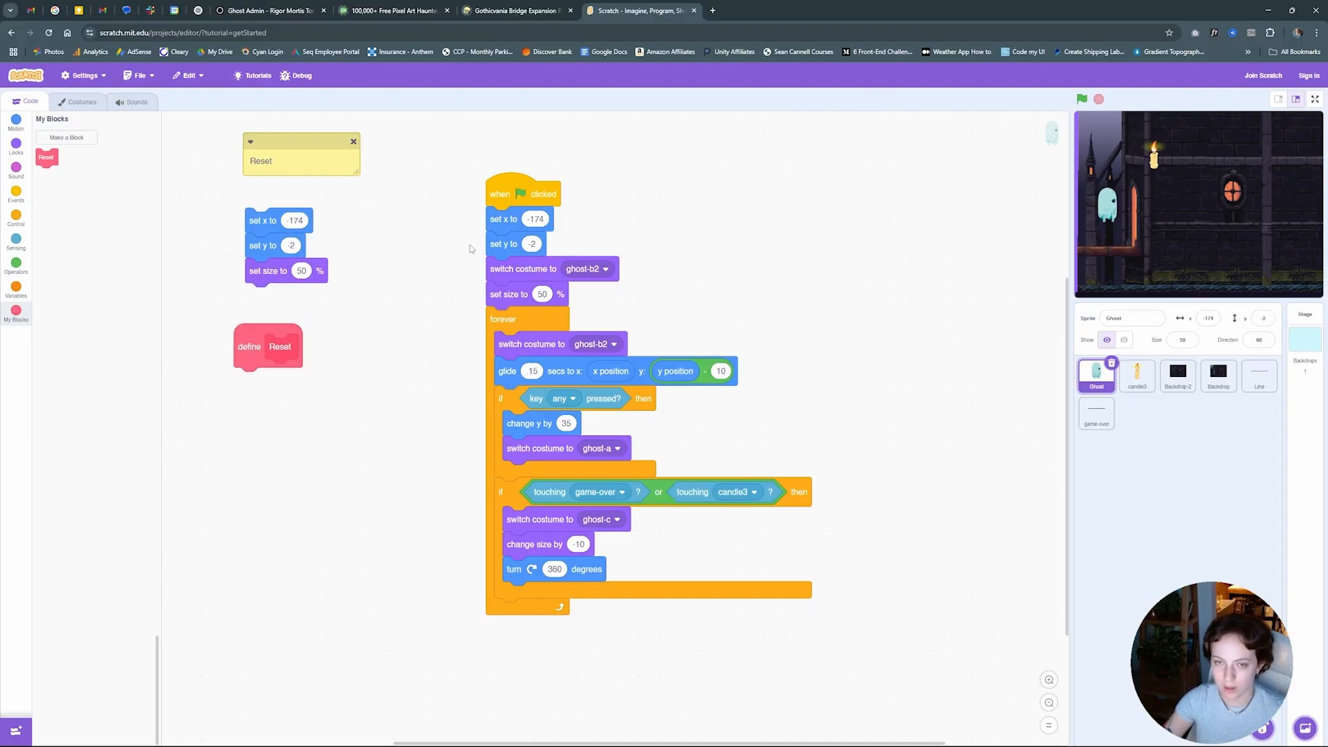
pyautogui.moveTo(604, 300)
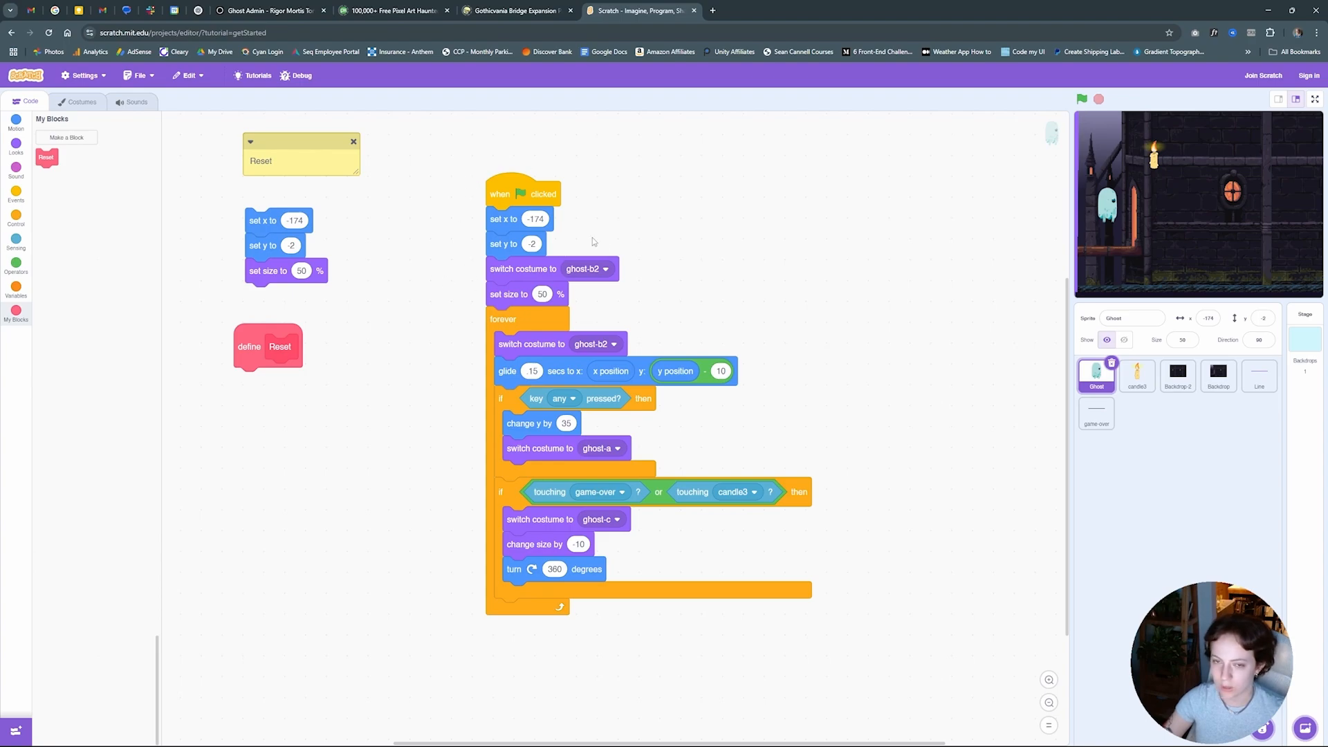
pyautogui.moveTo(516, 330)
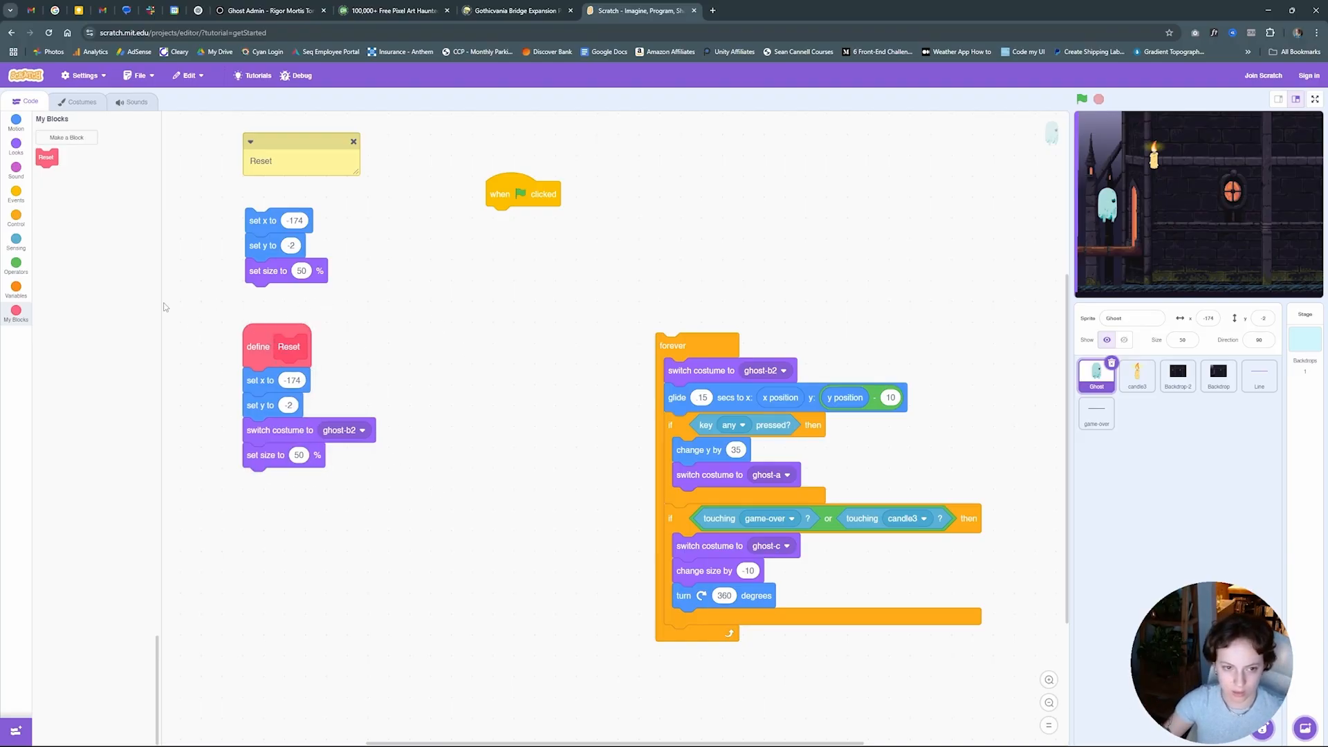
pyautogui.moveTo(47, 158); pyautogui.dragTo(501, 219)
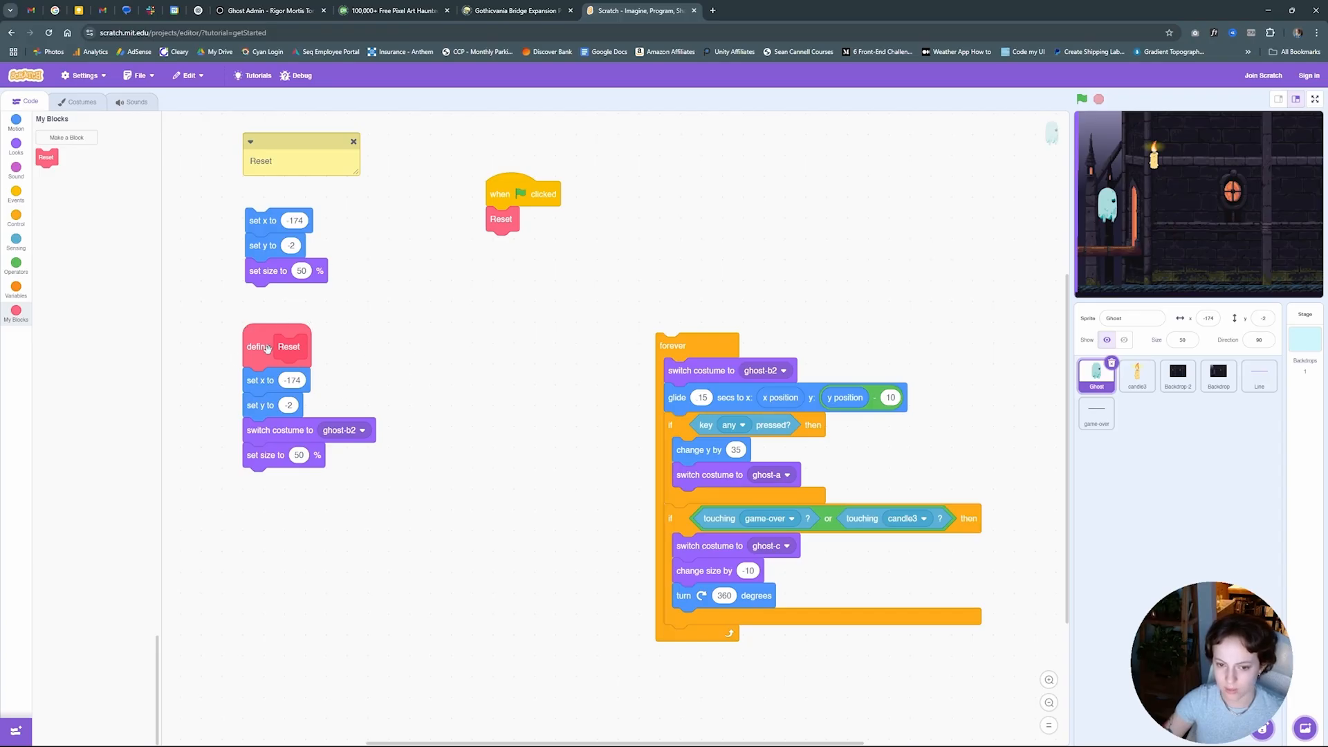
pyautogui.rightClick(263, 220)
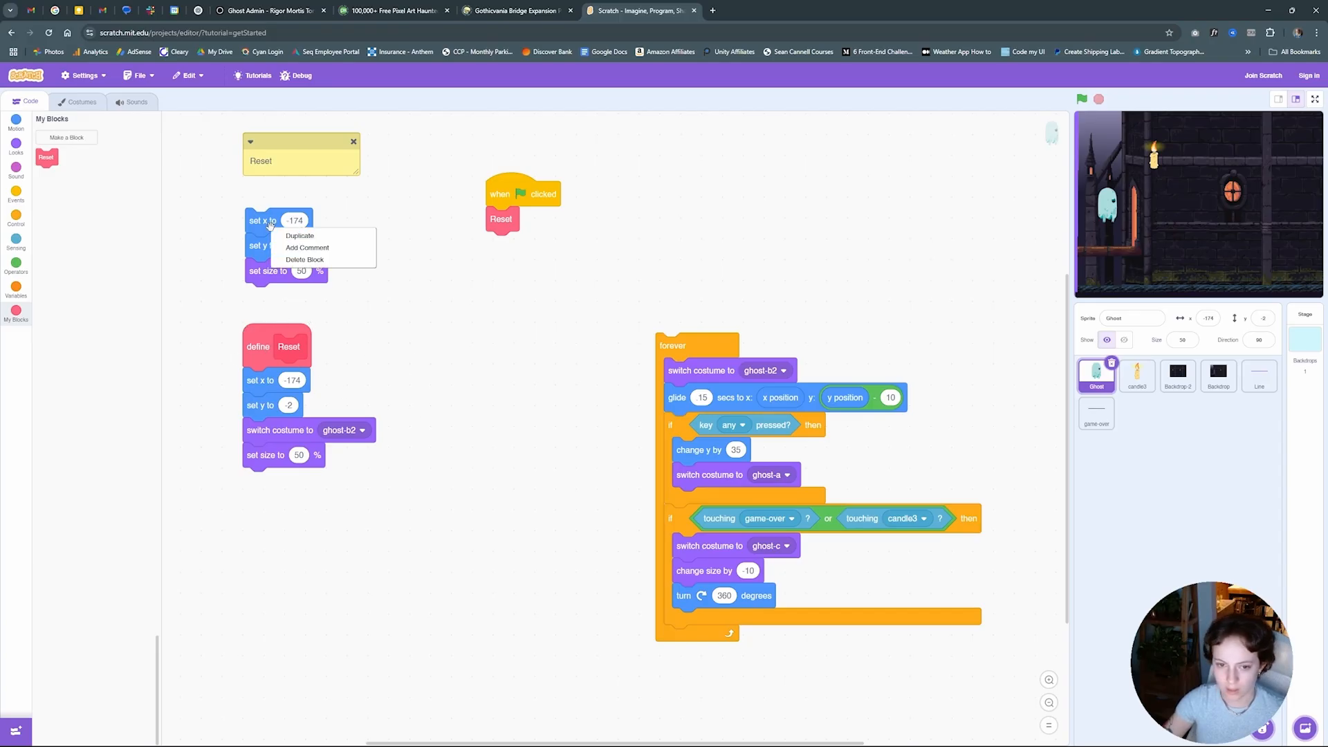
pyautogui.rightClick(269, 269)
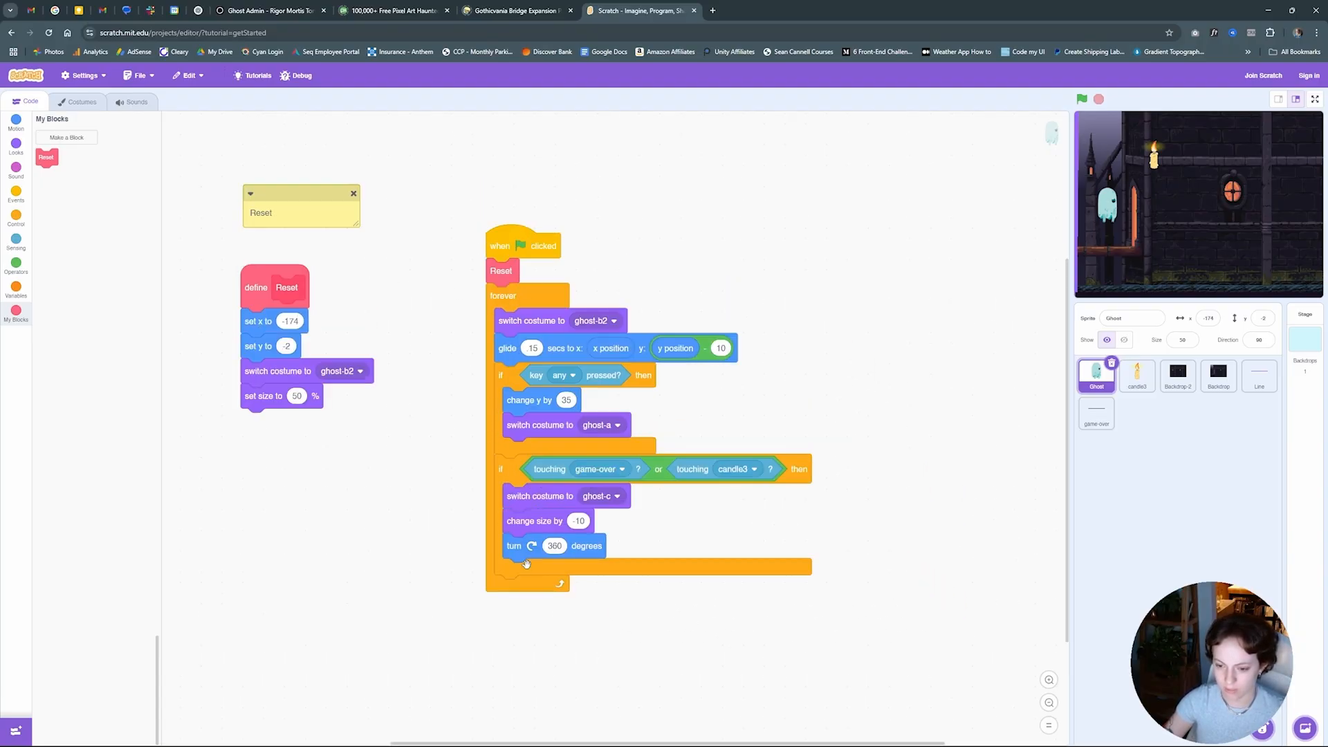
pyautogui.moveTo(448, 531)
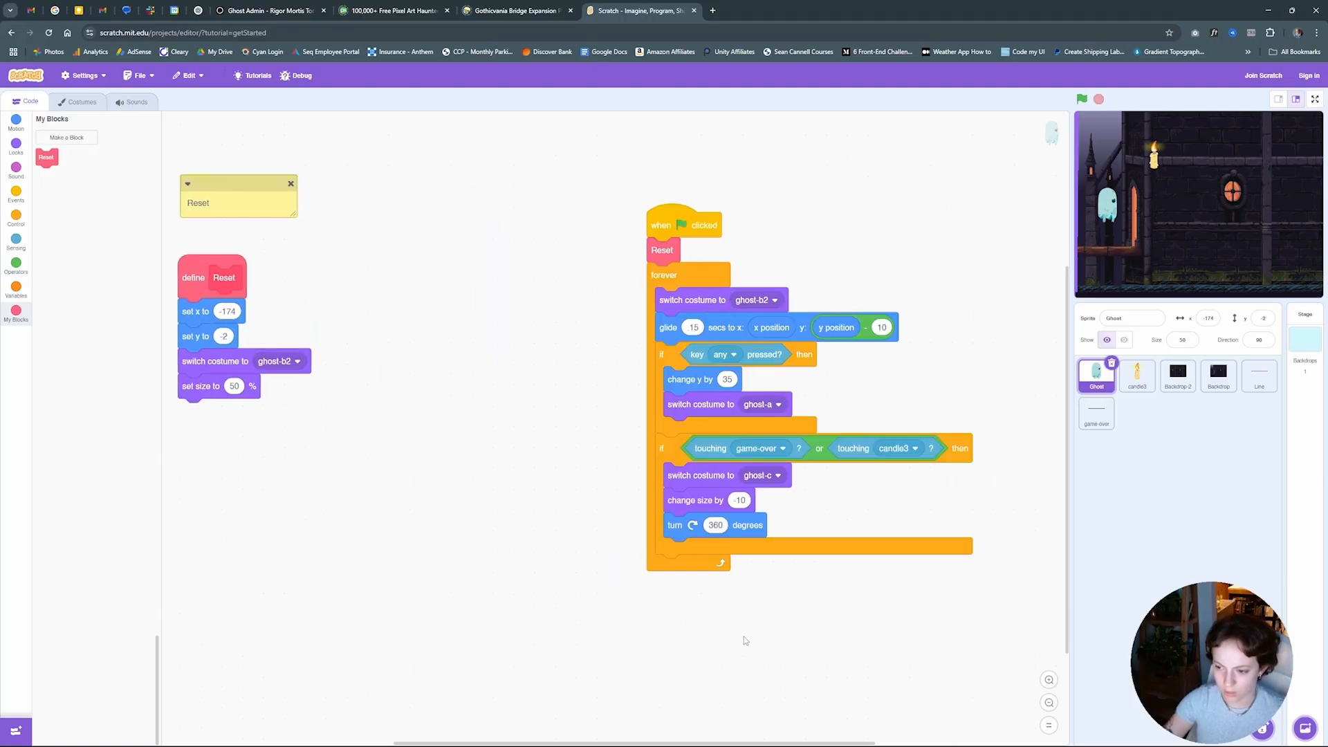
pyautogui.moveTo(125, 186)
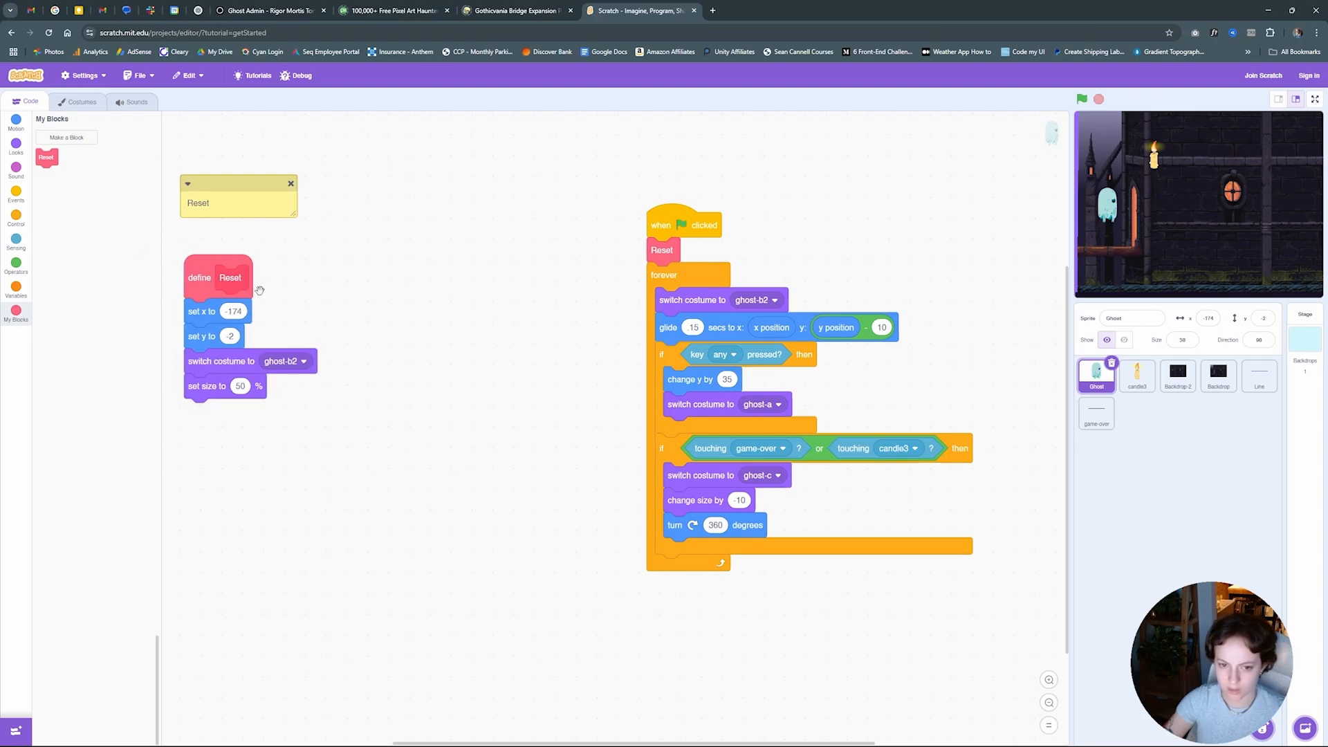
# Return to the Ghost sprite and create a new custom block named Ghost
pyautogui.click(1137, 375)
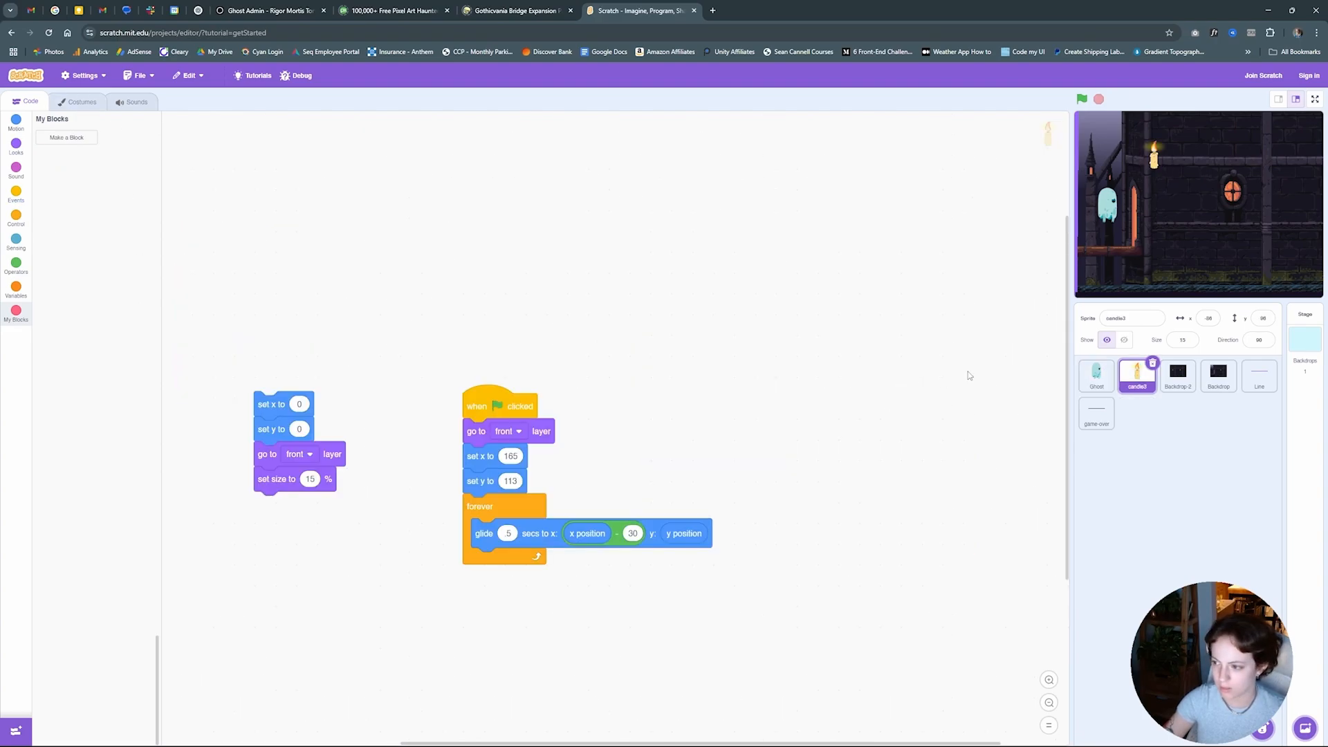
pyautogui.click(1096, 375)
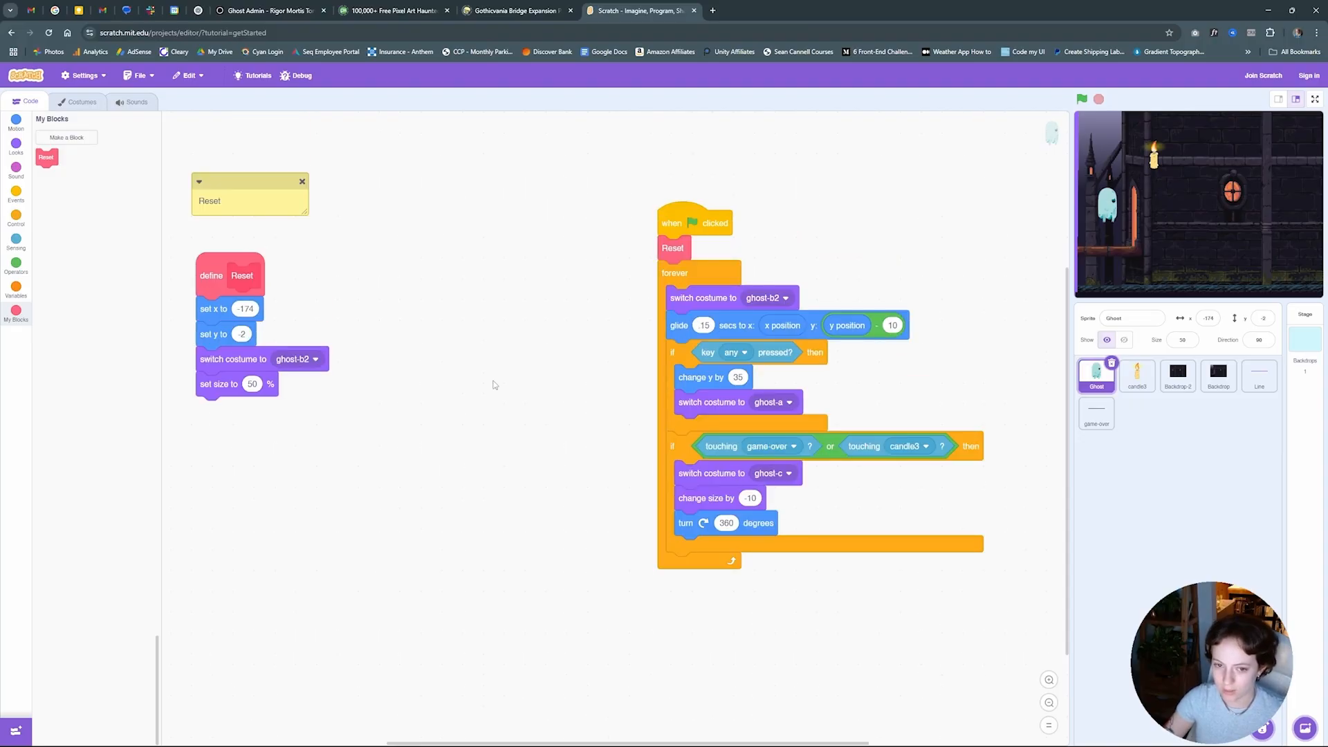
pyautogui.moveTo(68, 142)
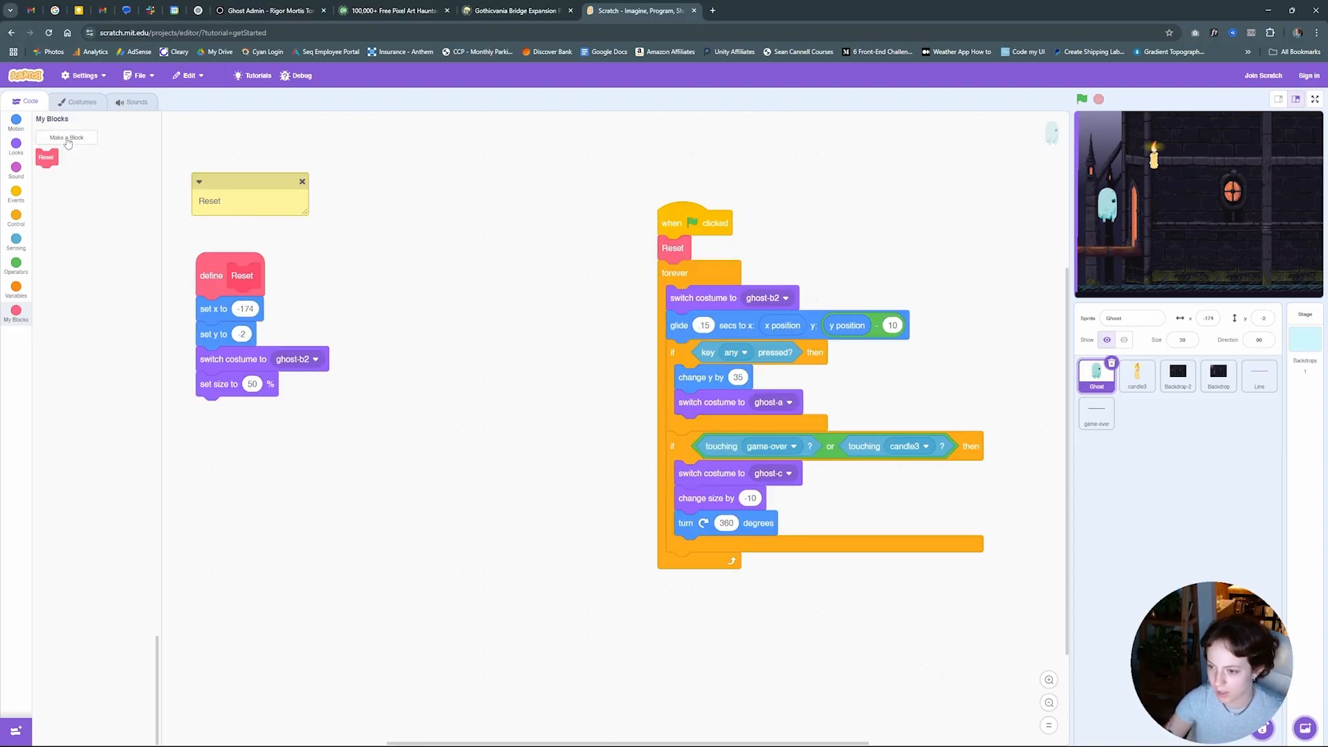
pyautogui.click(66, 137)
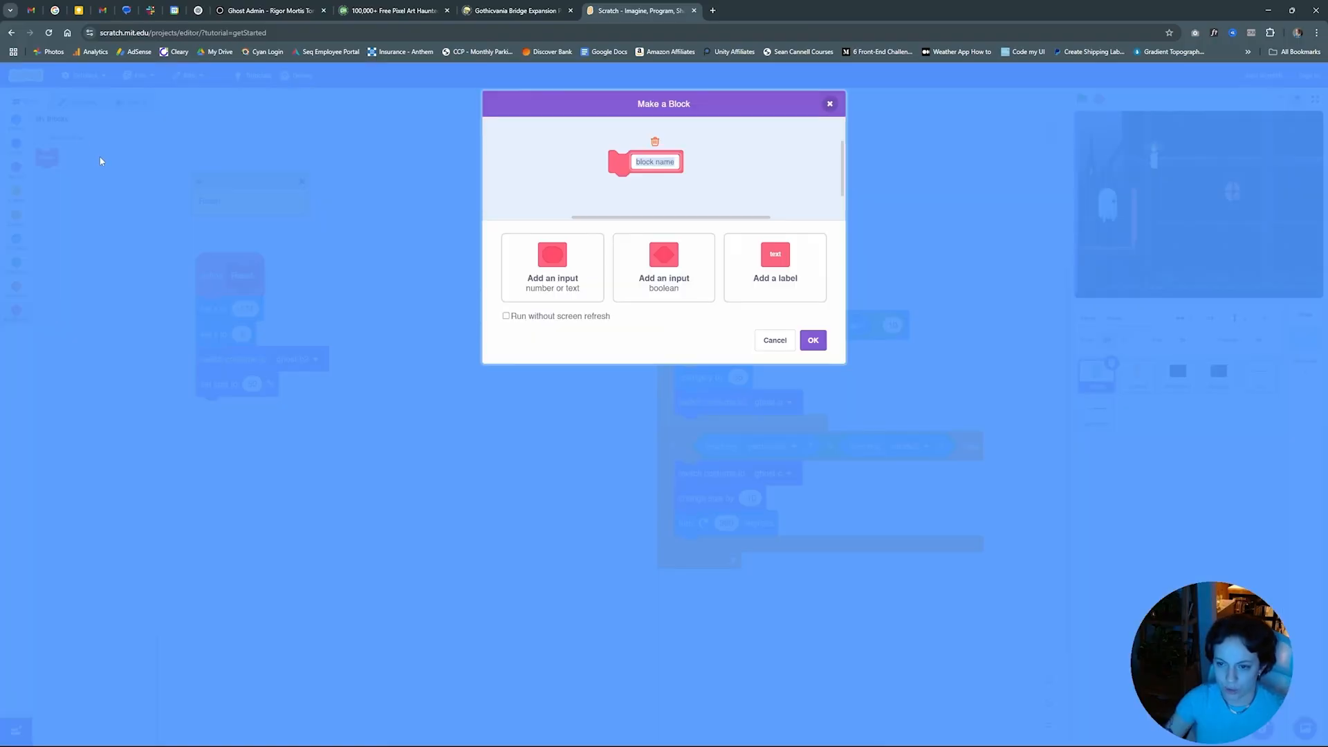
pyautogui.write('Ghost')
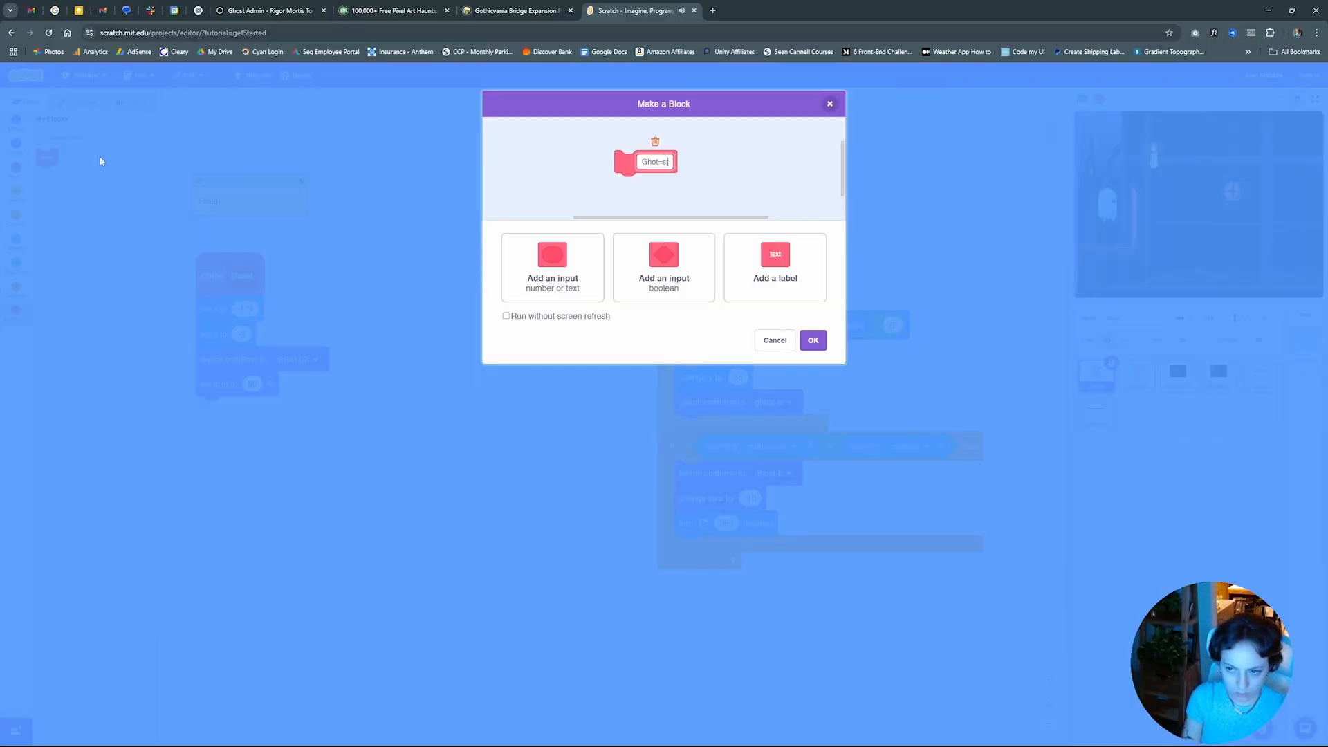
pyautogui.click(774, 341)
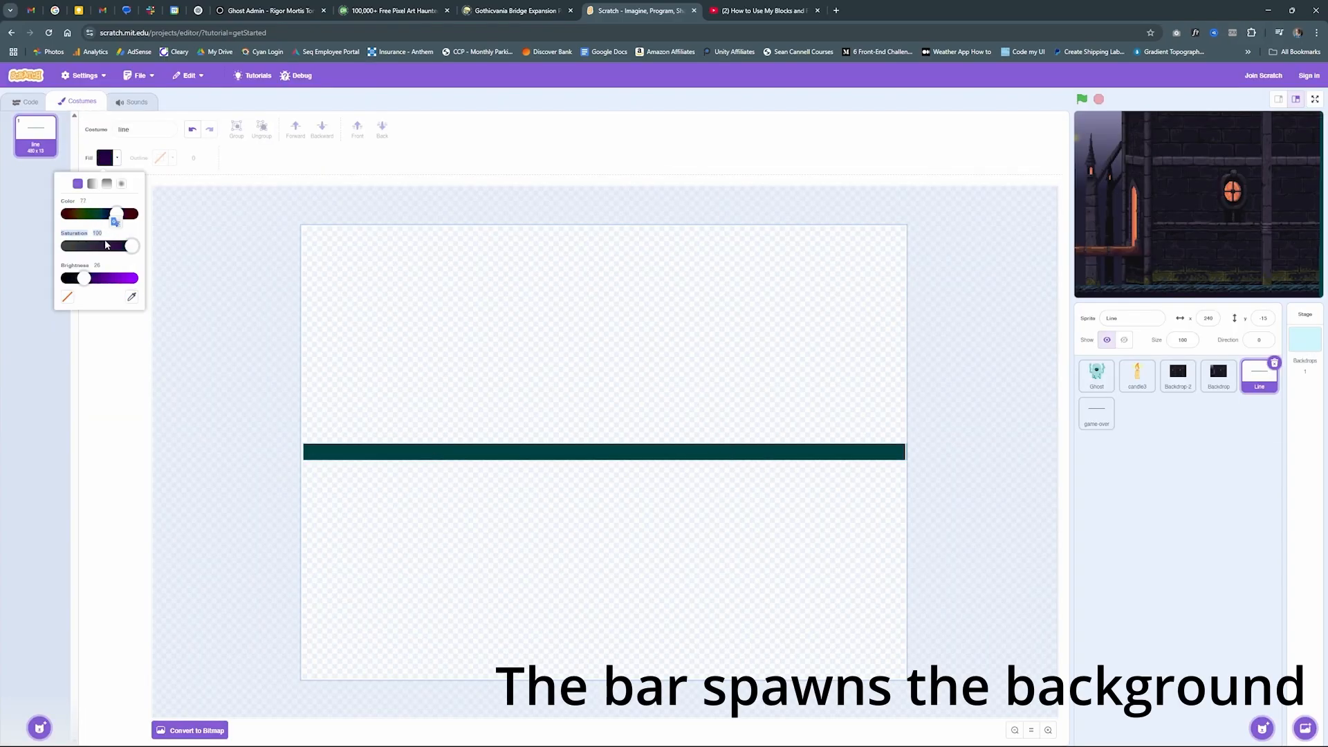
# Preview the game full size, then in the candle2 sprite create a SpawnCandle custom block
pyautogui.click(31, 101)
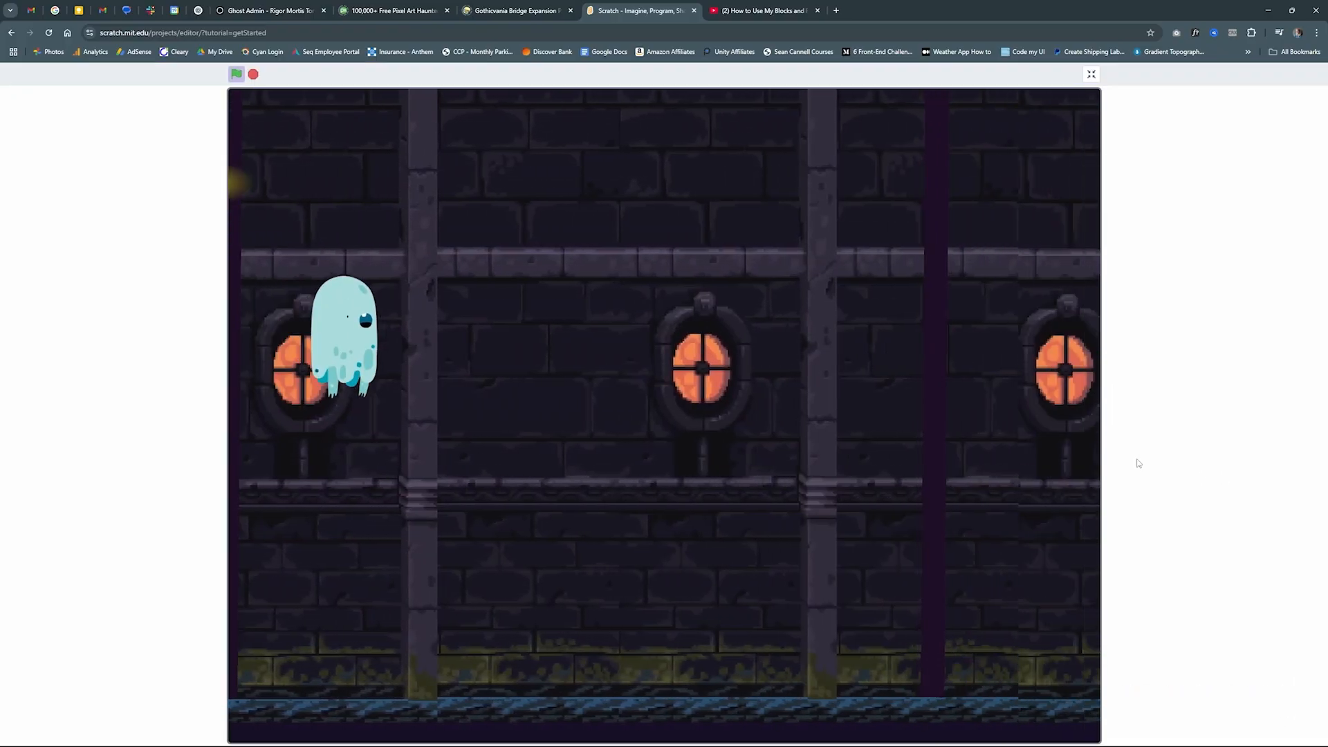
pyautogui.click(1091, 73)
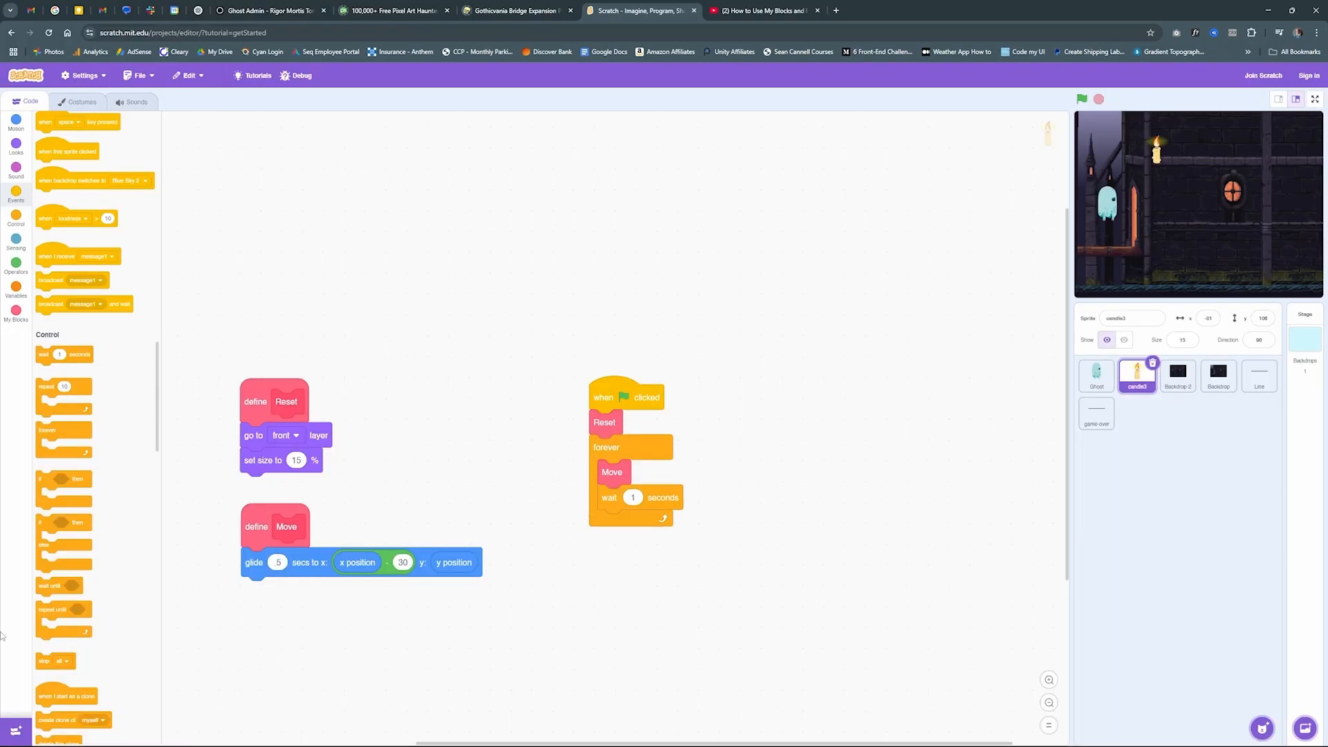
pyautogui.click(15, 127)
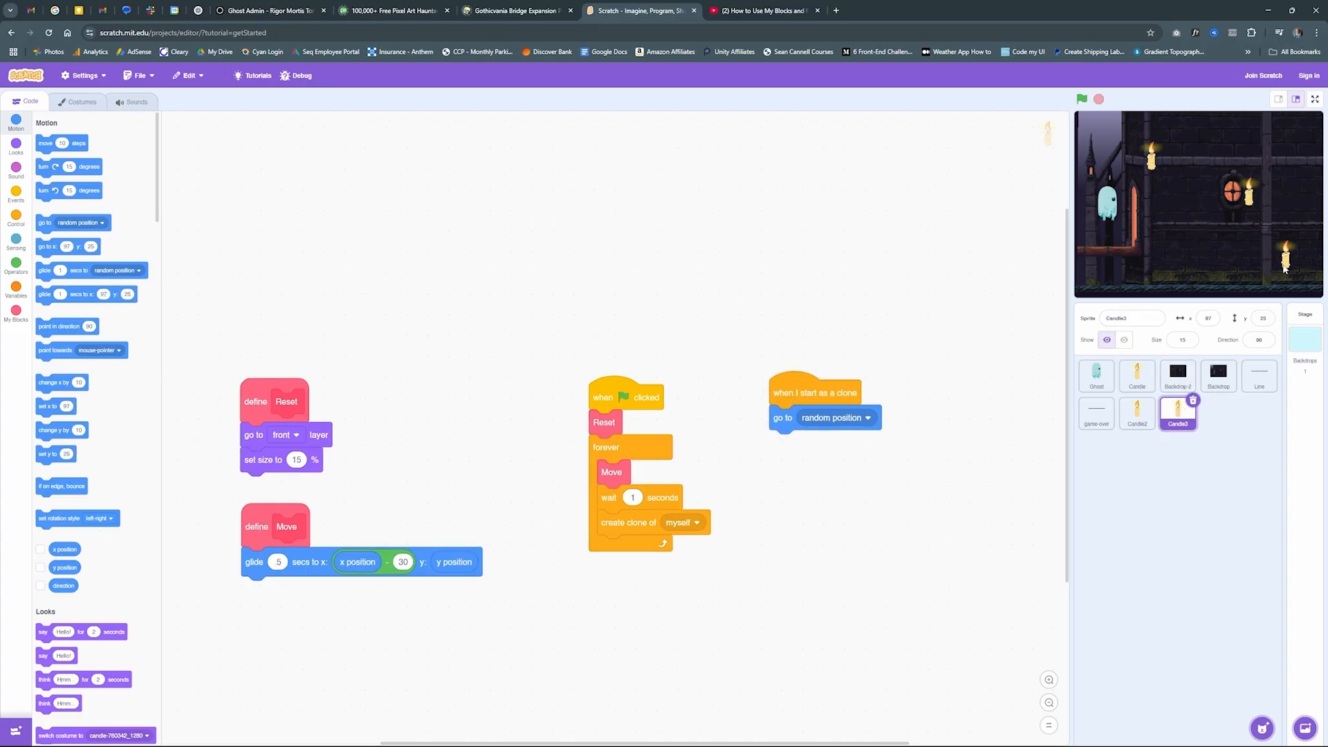
pyautogui.click(1136, 414)
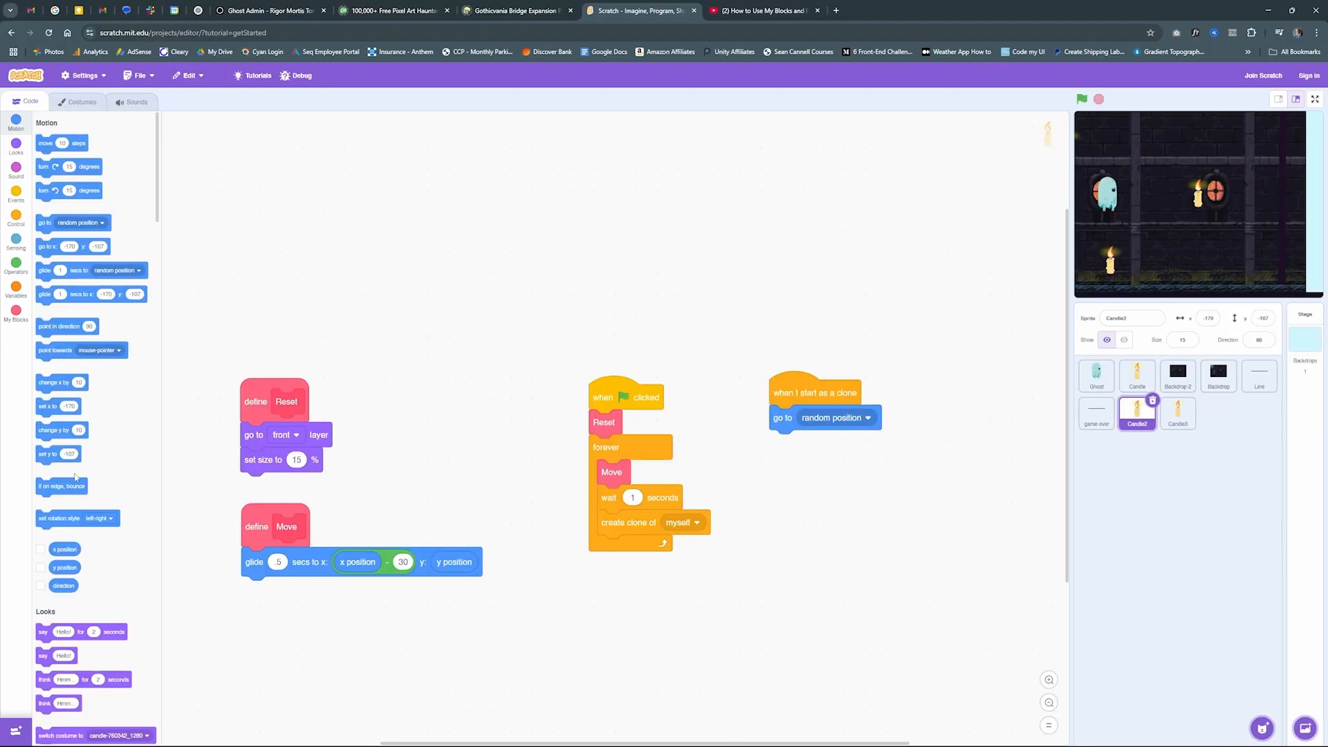
pyautogui.click(1314, 100)
pyautogui.write('SpawnCandl')
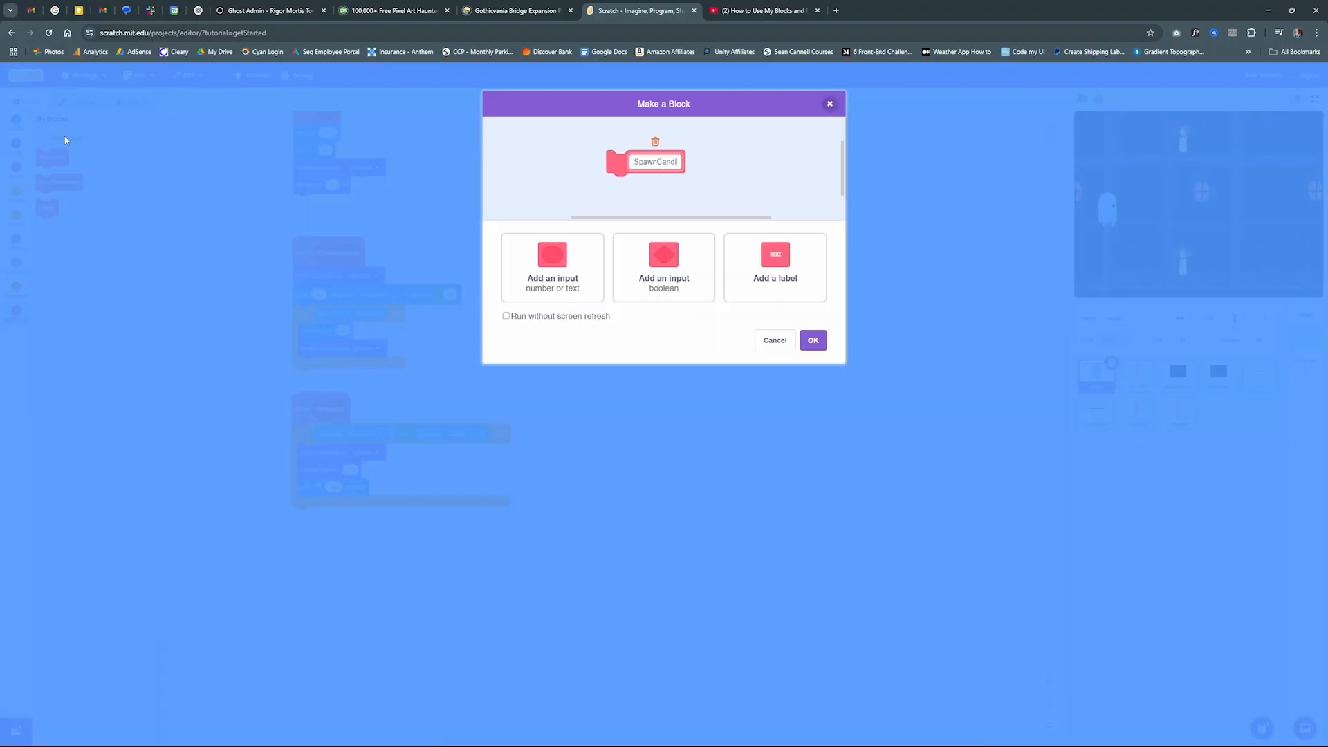
pyautogui.click(810, 340)
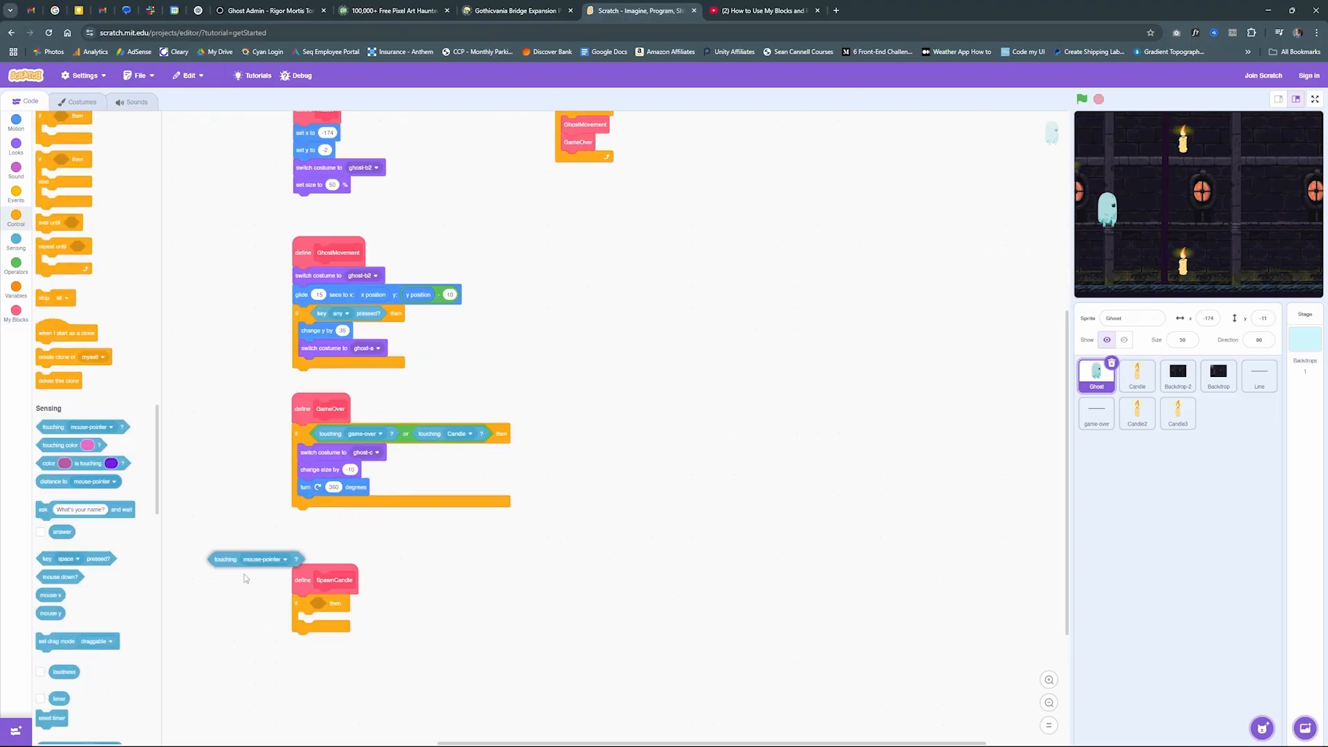